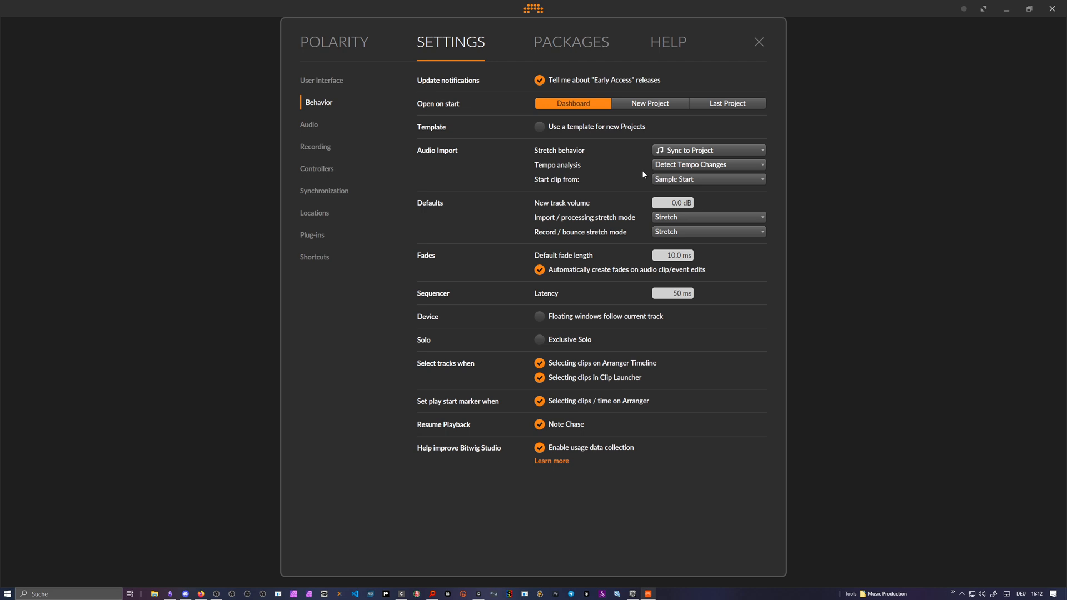
Step: Check the version info, then try Original speed for imports before restoring Sync to Project
click(667, 42)
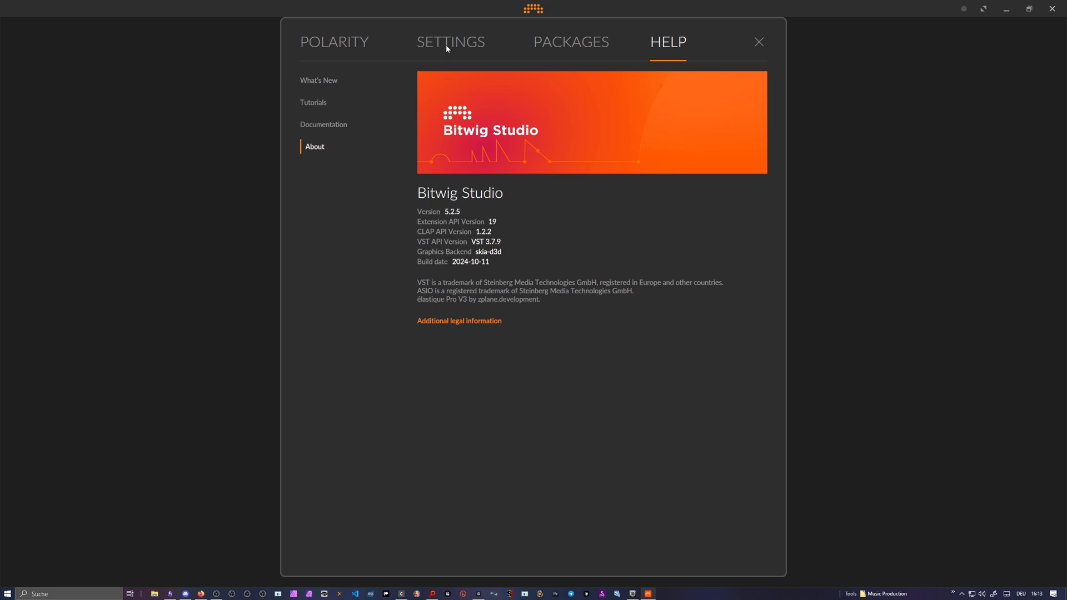
click(449, 42)
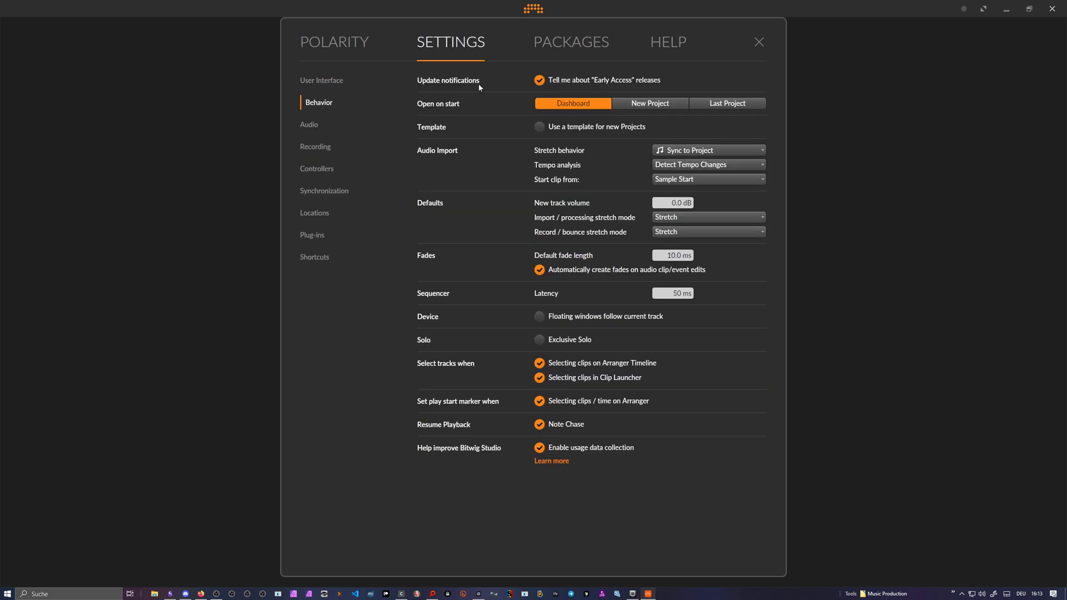
mouse_move(351, 77)
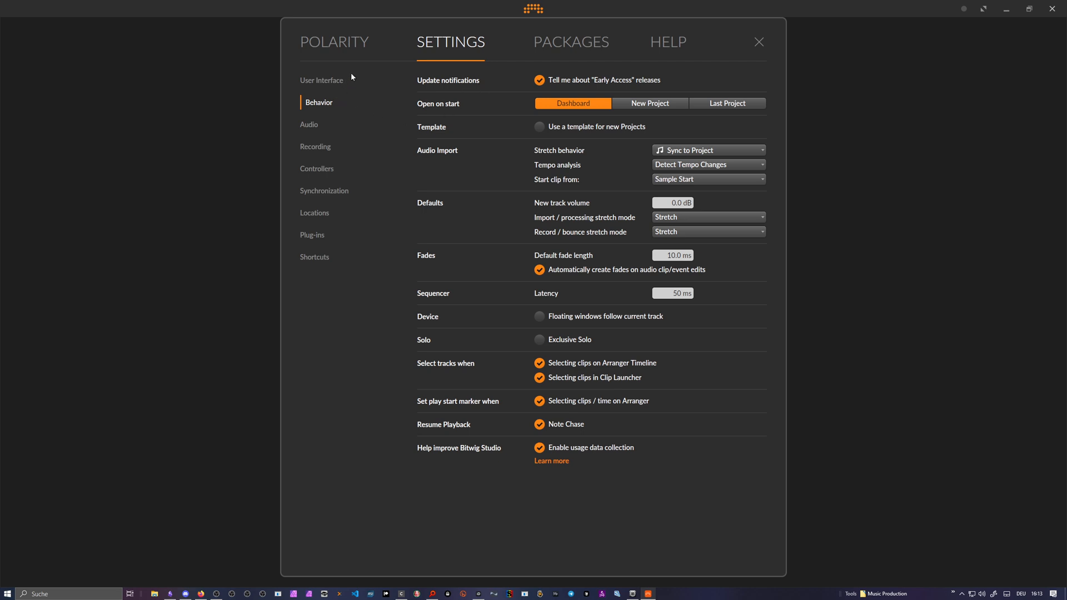
mouse_move(477, 168)
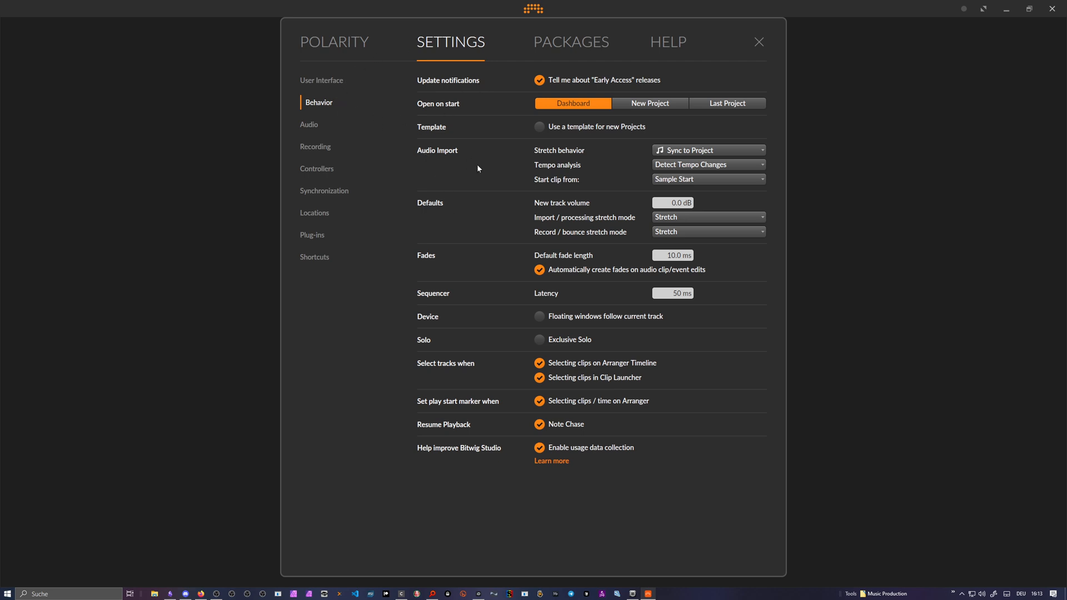
mouse_move(540, 154)
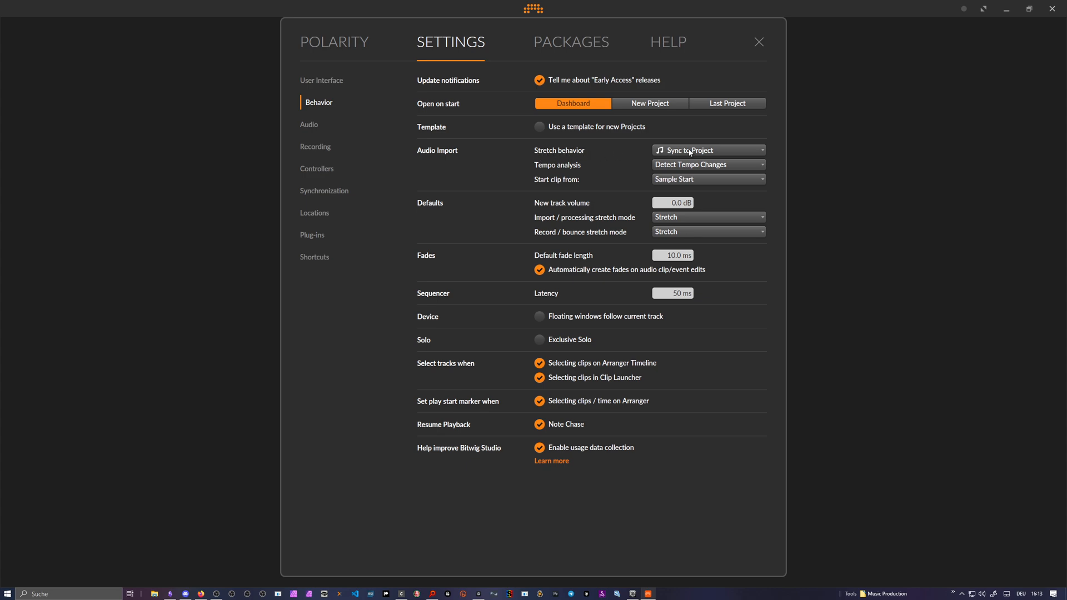
click(707, 150)
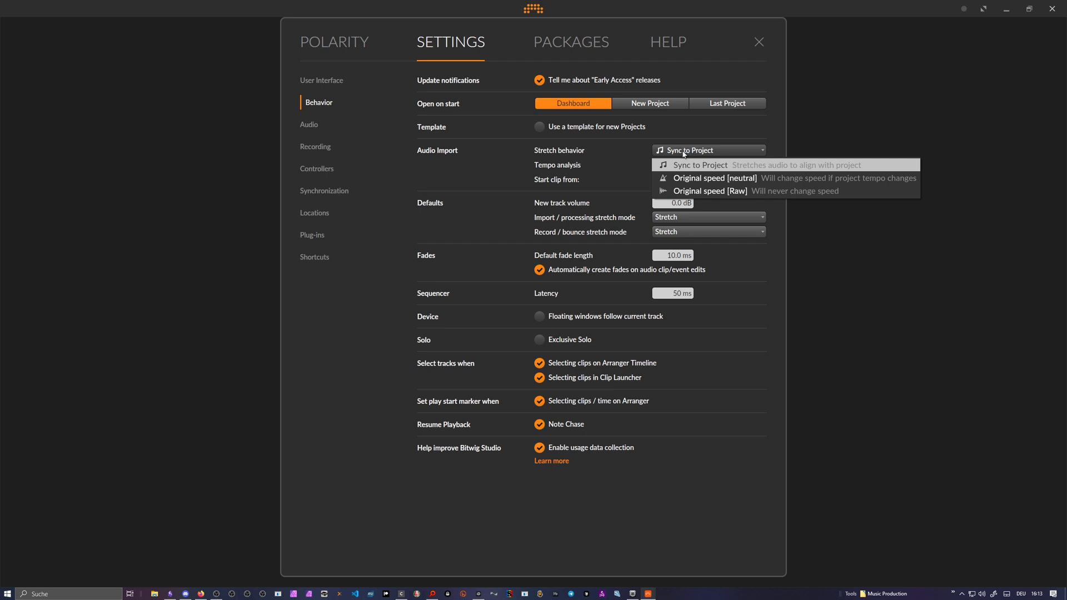
mouse_move(683, 194)
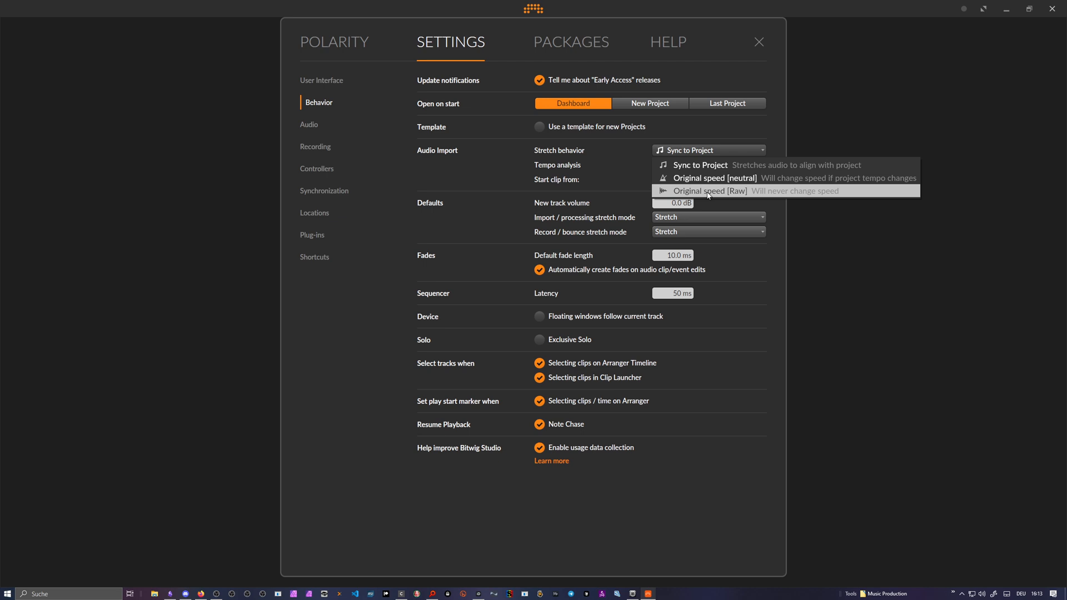
click(710, 191)
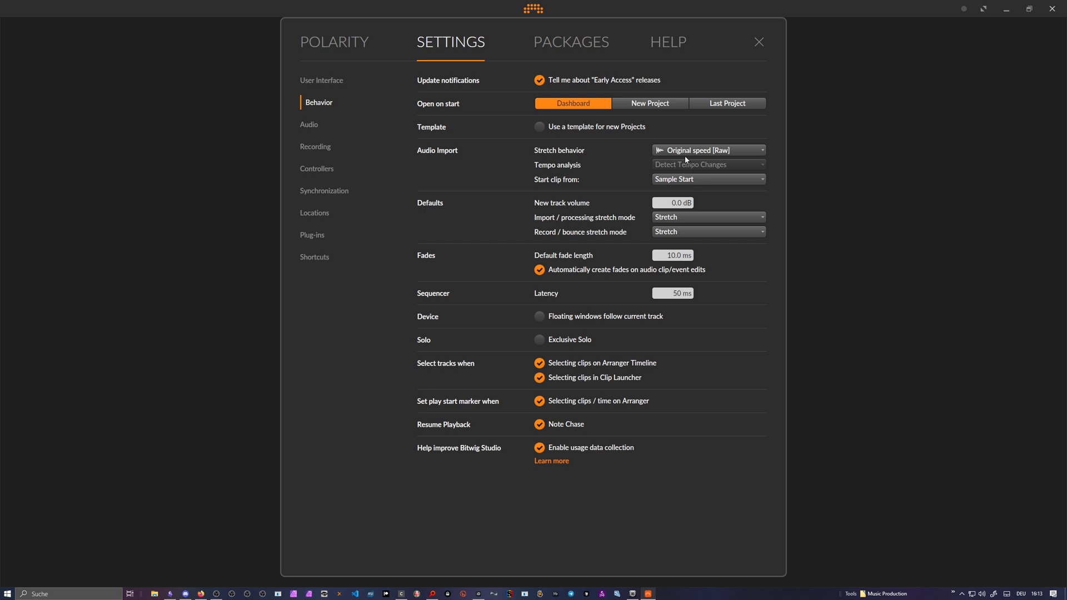
click(707, 150)
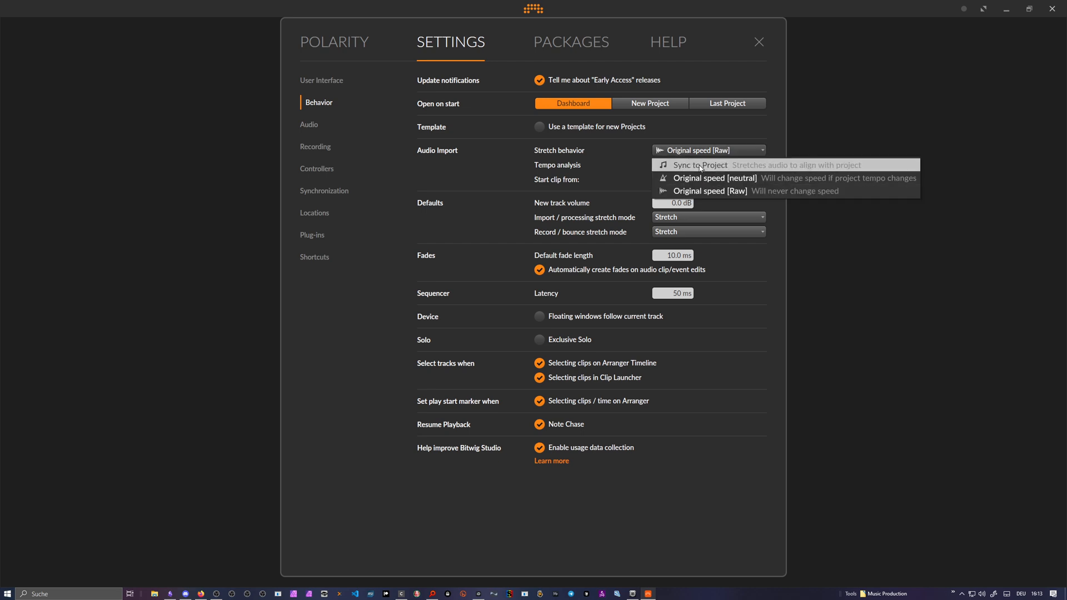
click(700, 164)
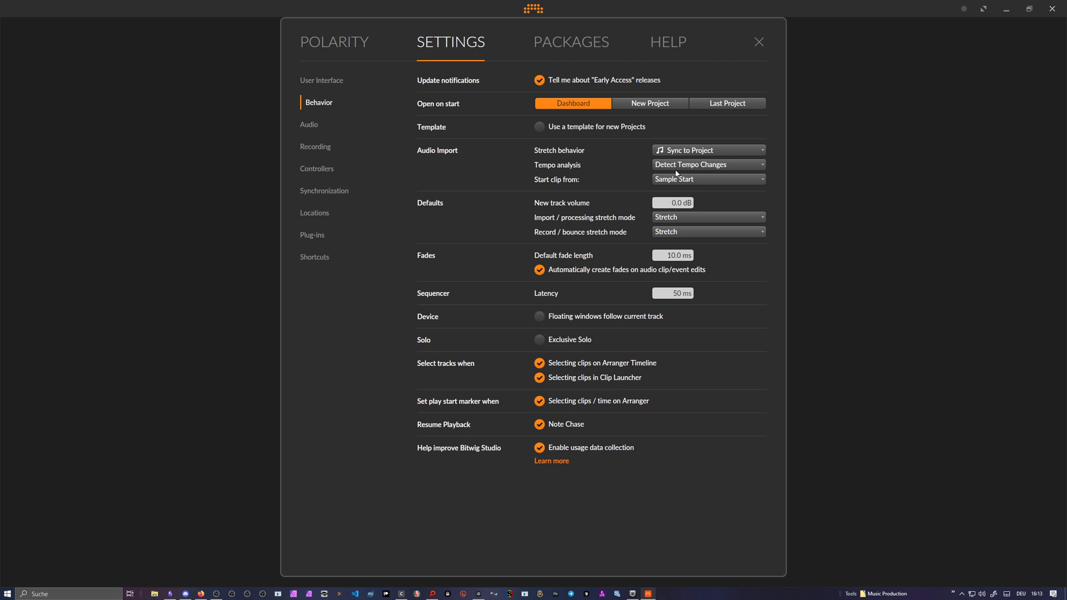
Step: Keep tempo-change detection on import and imported clips starting at the sample start
click(707, 164)
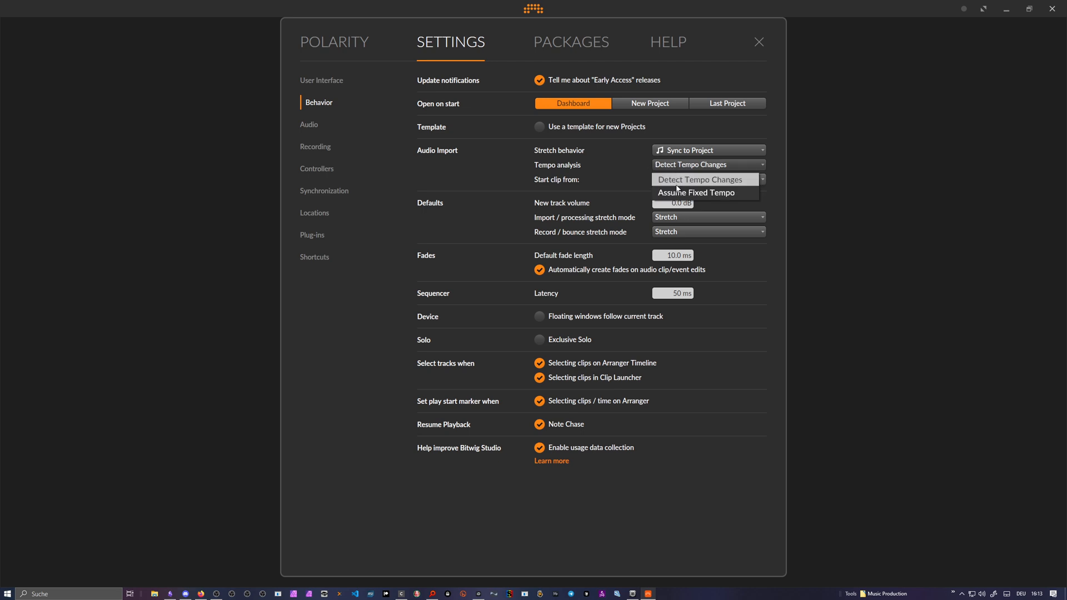
mouse_move(696, 193)
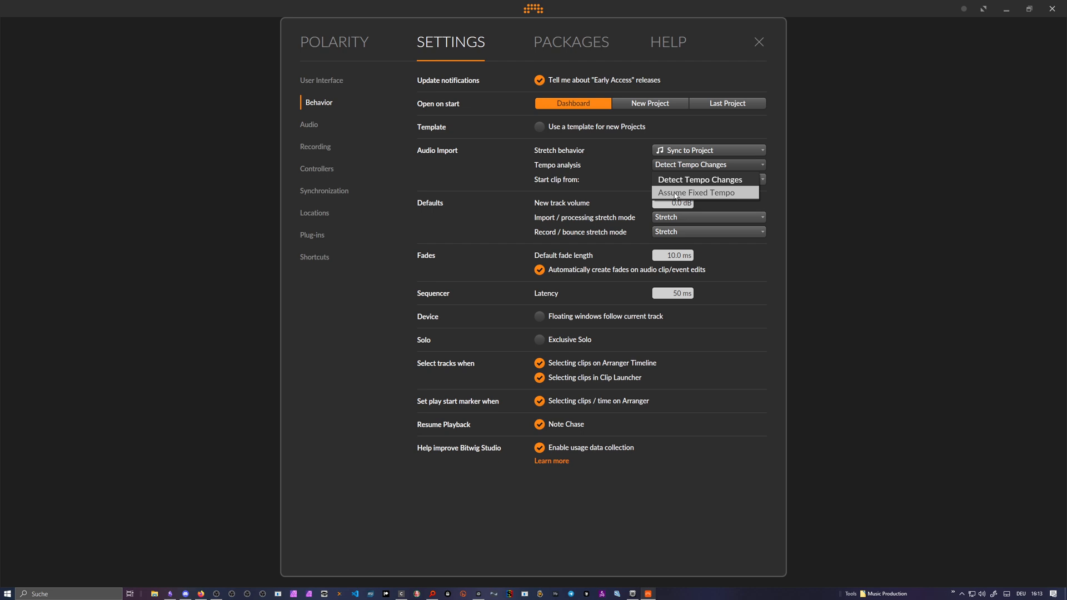
mouse_move(699, 179)
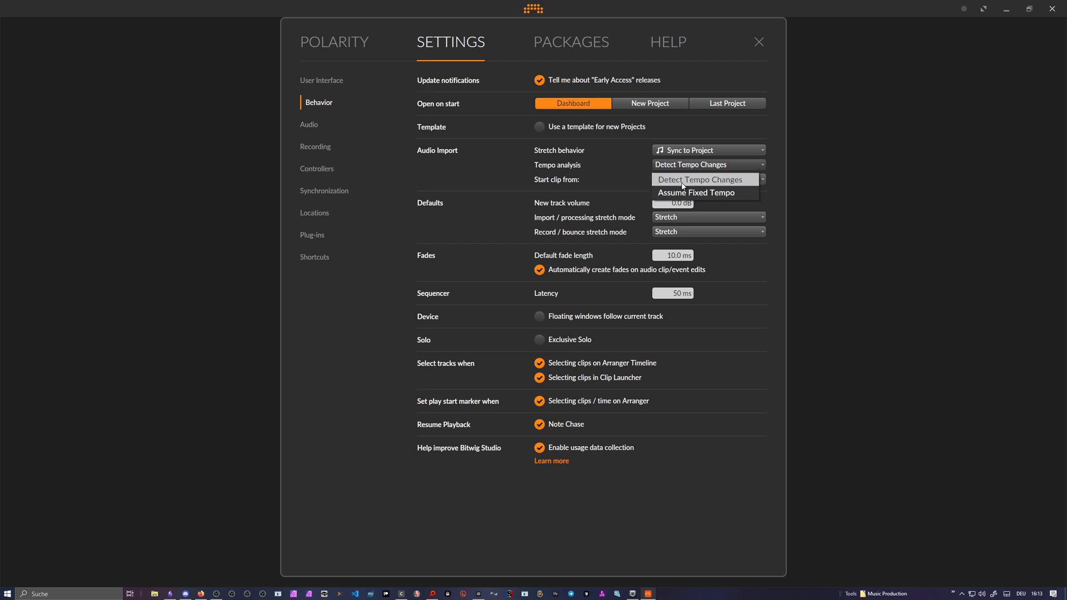
click(699, 179)
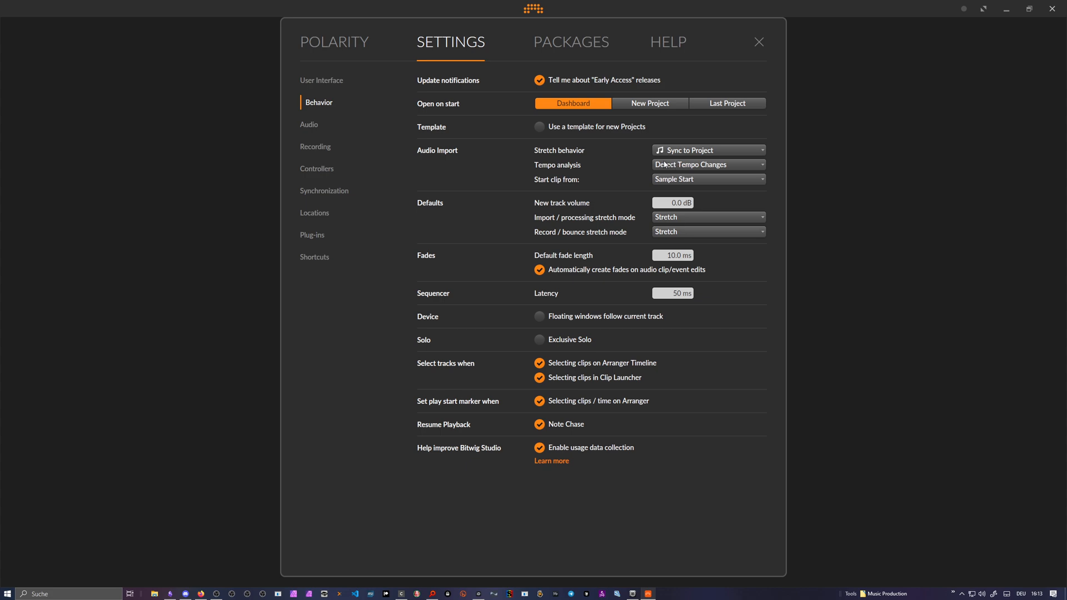
mouse_move(561, 185)
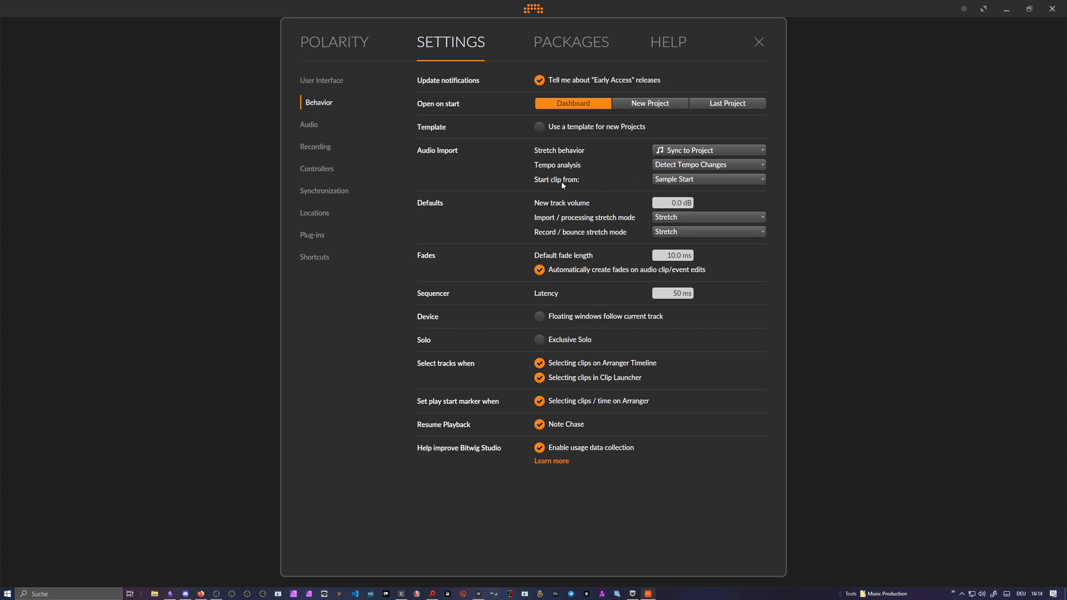
click(708, 179)
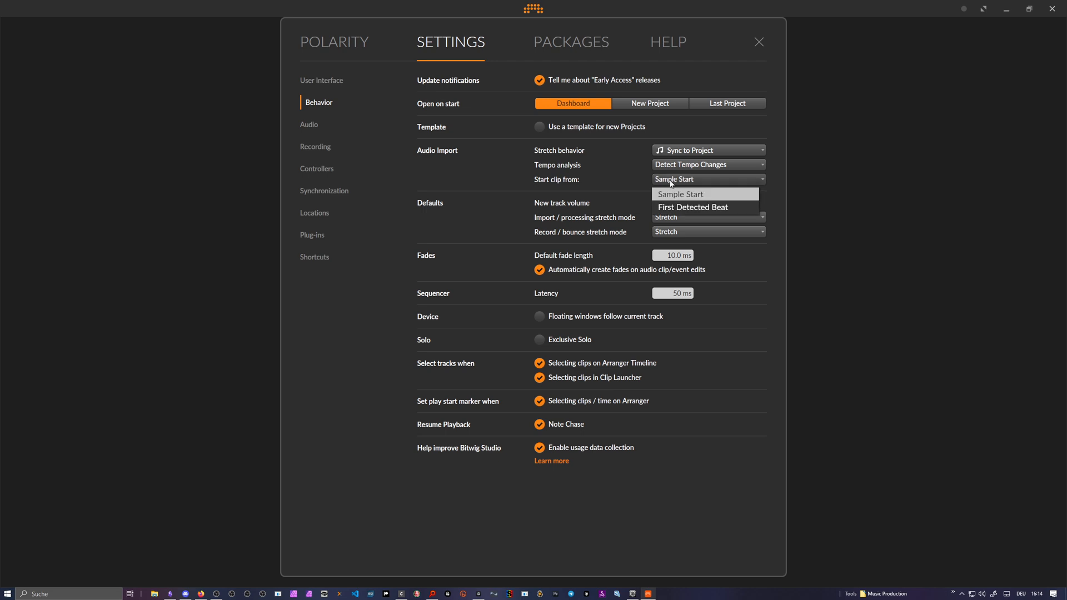
mouse_move(691, 207)
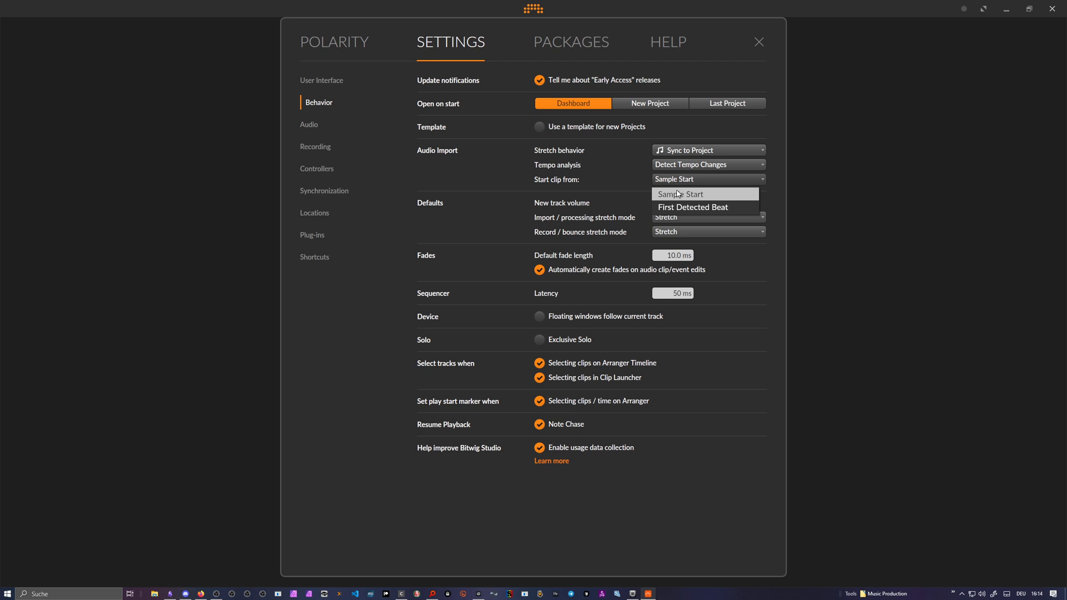
click(679, 194)
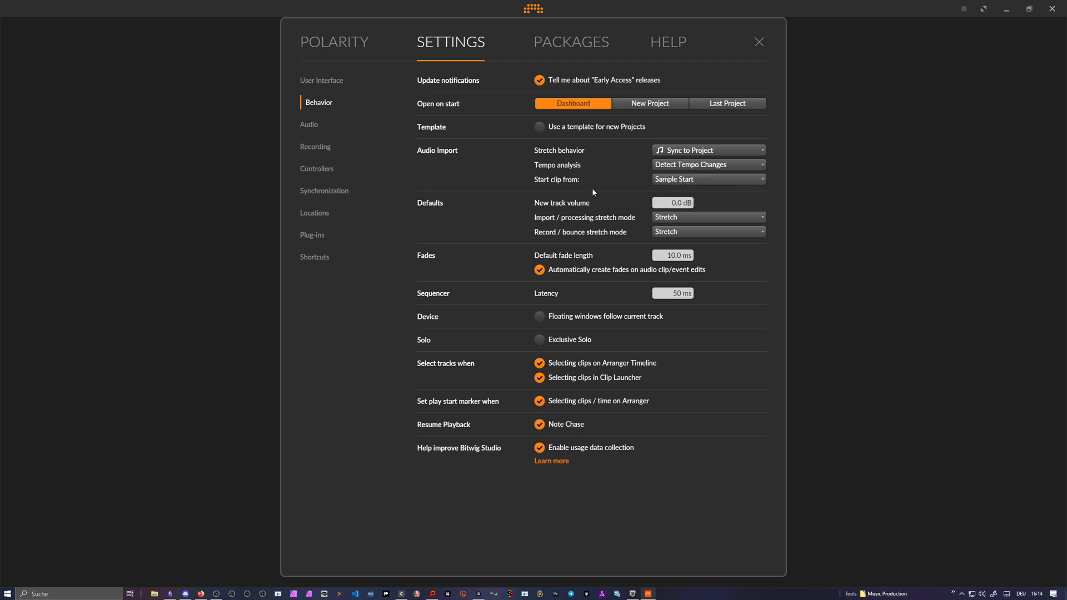
mouse_move(551, 158)
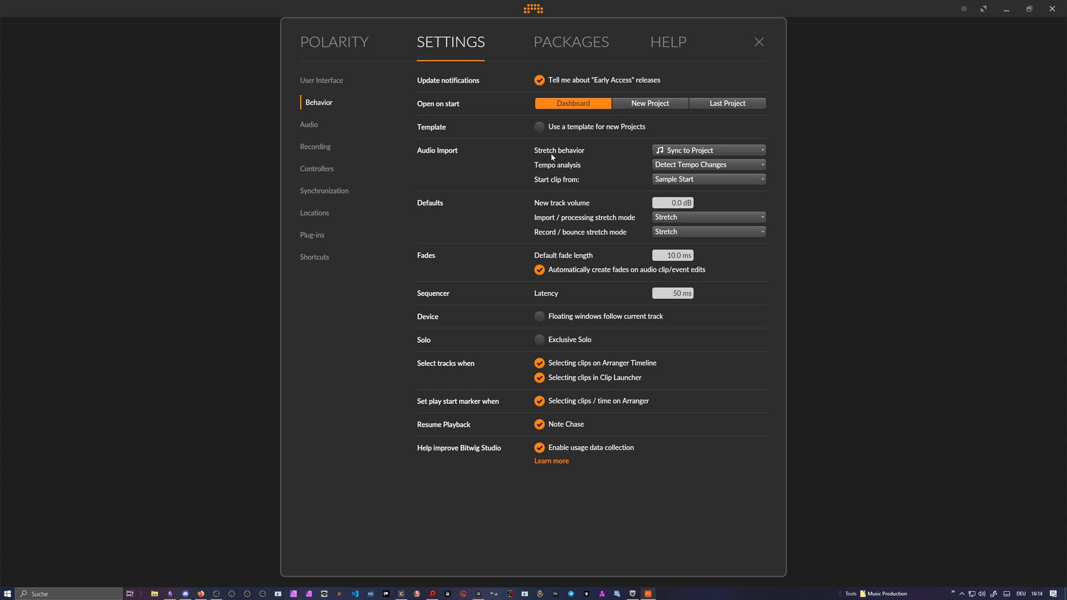
Step: Keep Sync to Project import behavior and Stretch for both import and bounce stretch modes
click(707, 149)
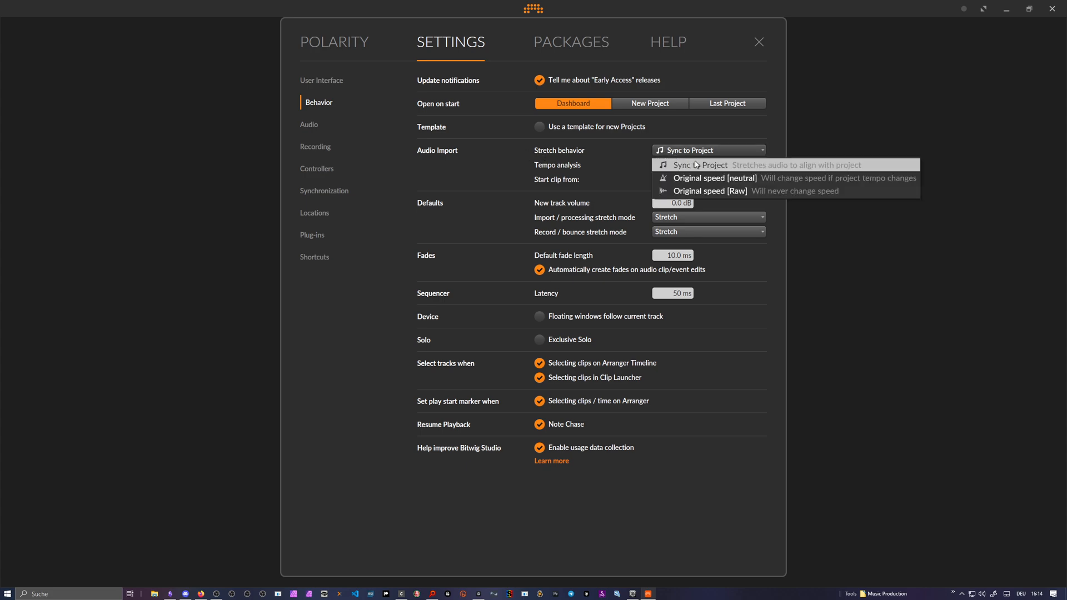
click(698, 165)
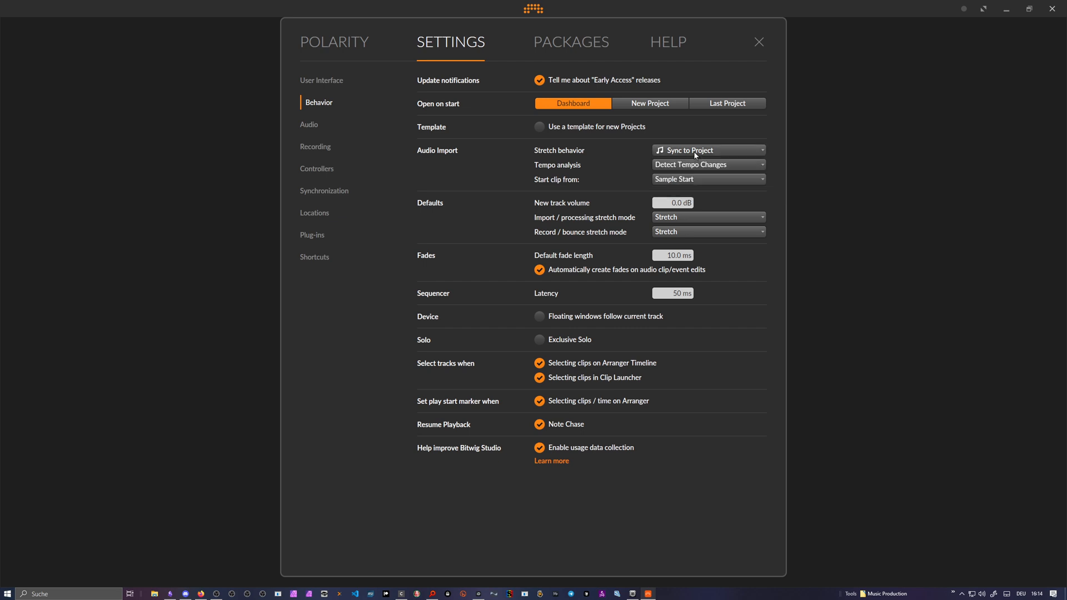
mouse_move(545, 222)
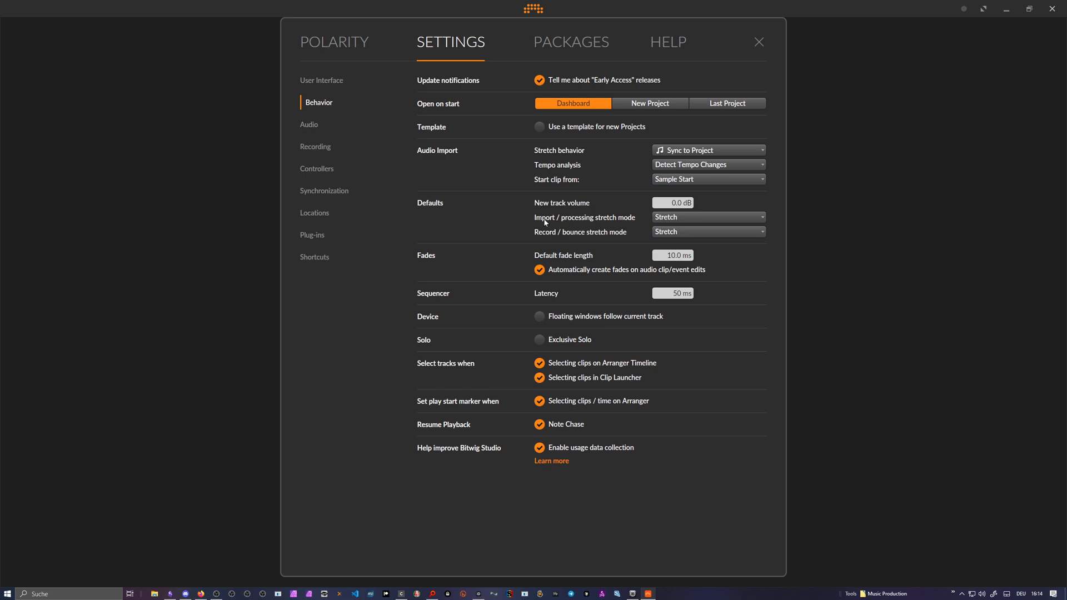
click(707, 217)
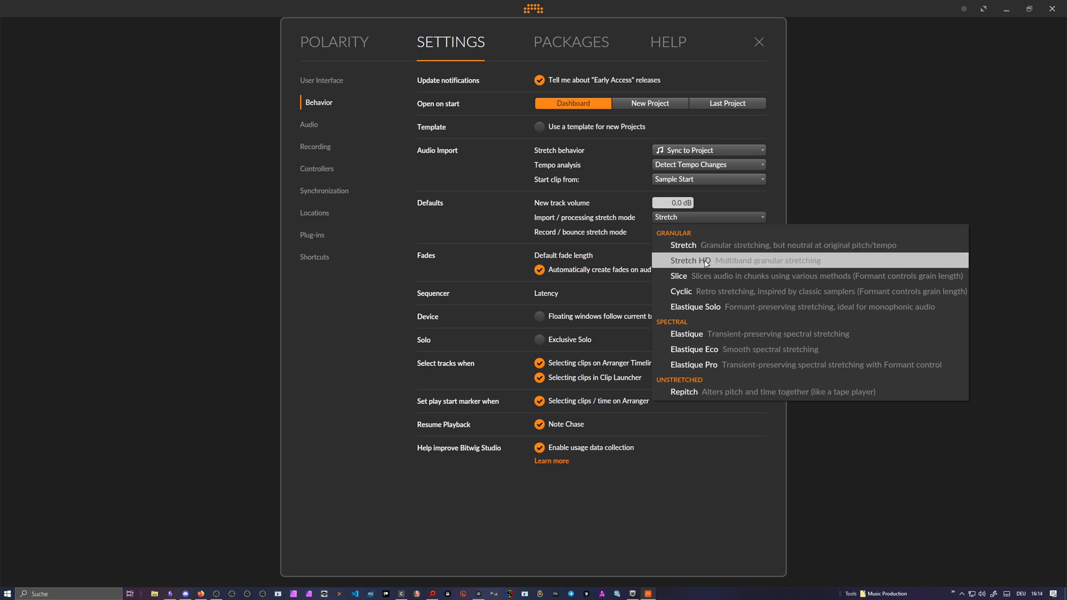
mouse_move(694, 276)
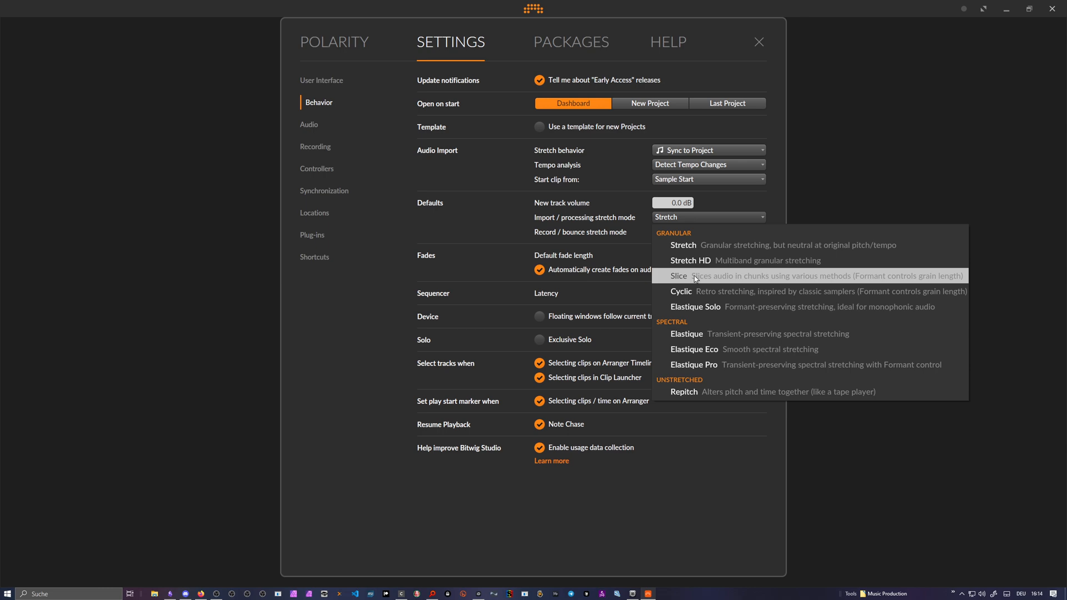
mouse_move(708, 260)
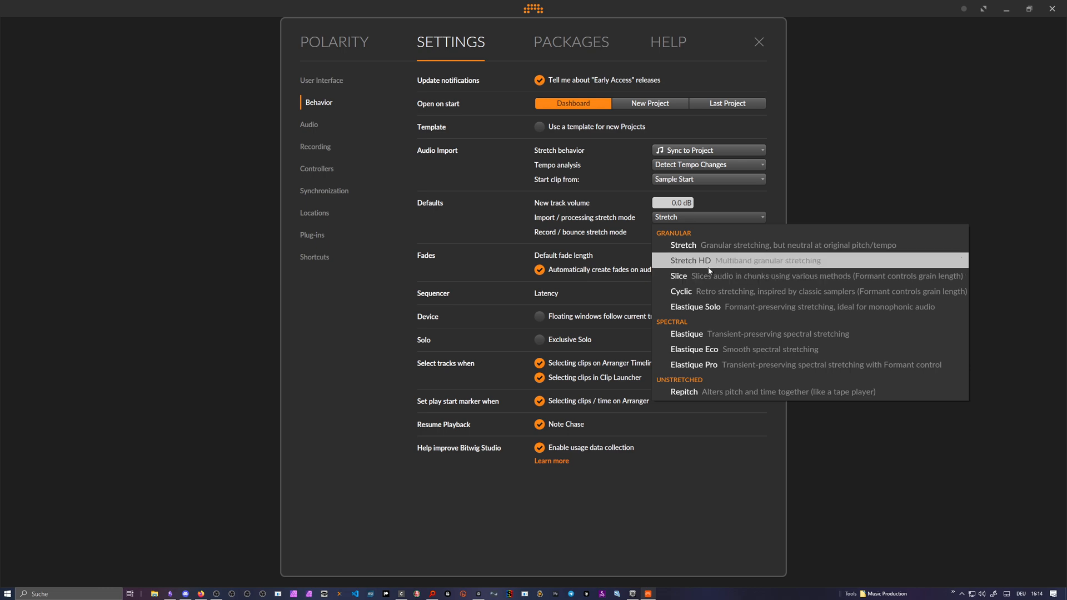
click(683, 245)
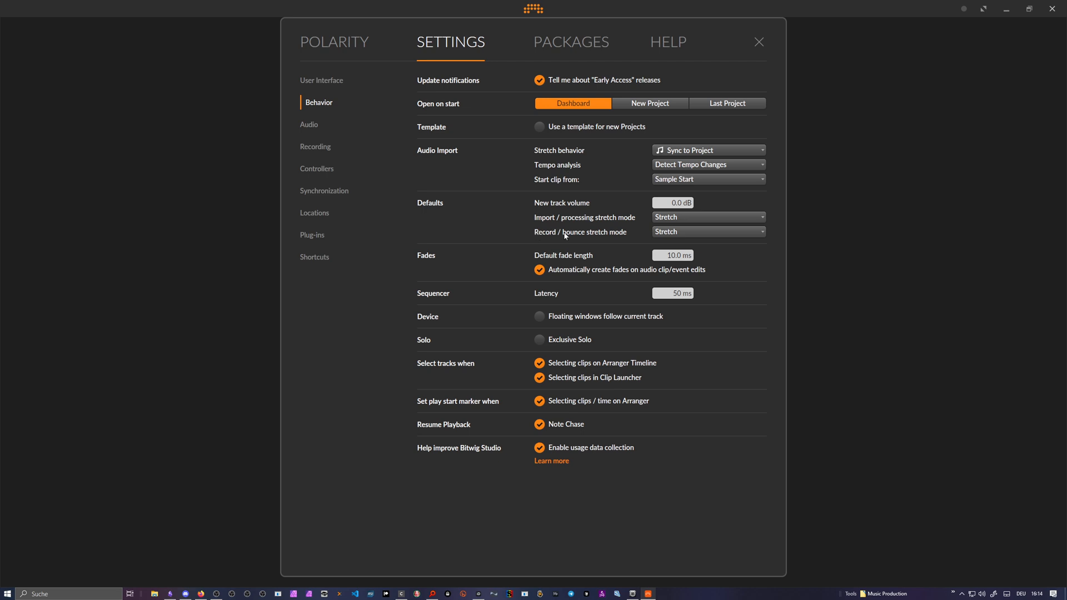
mouse_move(588, 238)
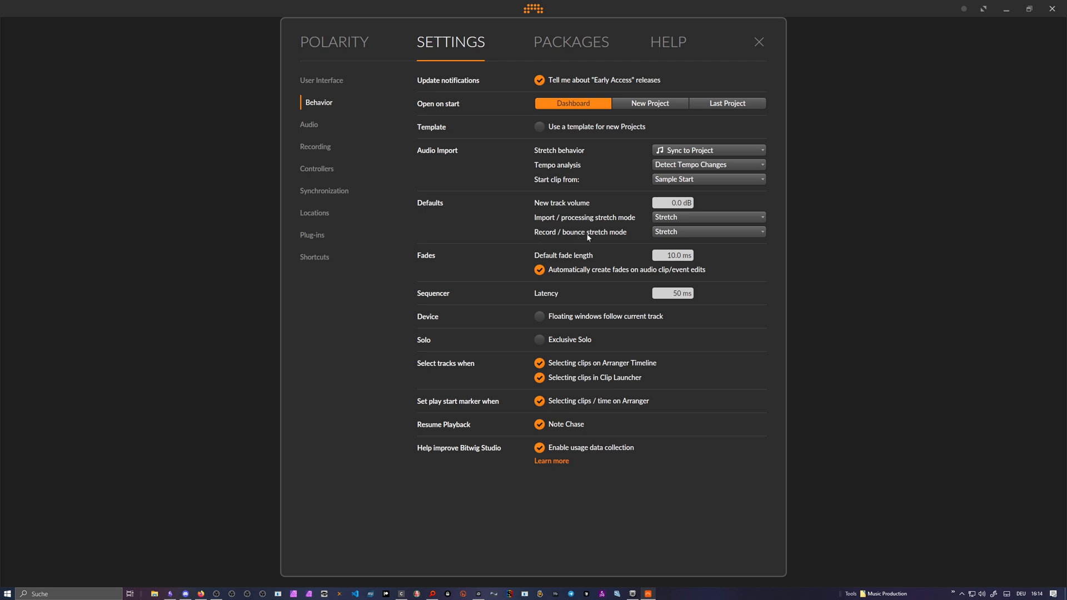
click(707, 231)
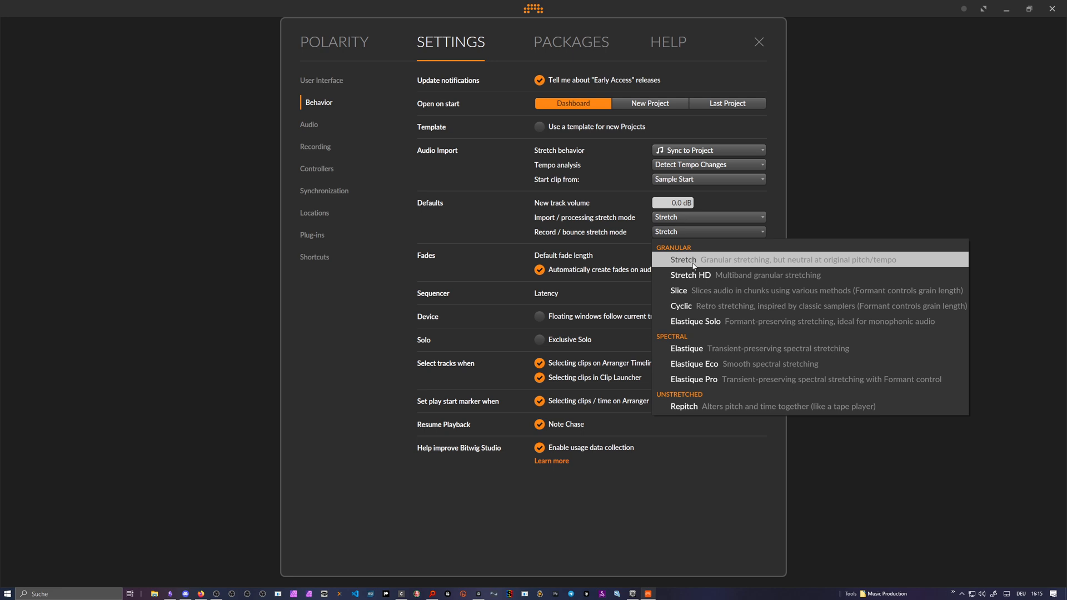
mouse_move(704, 408)
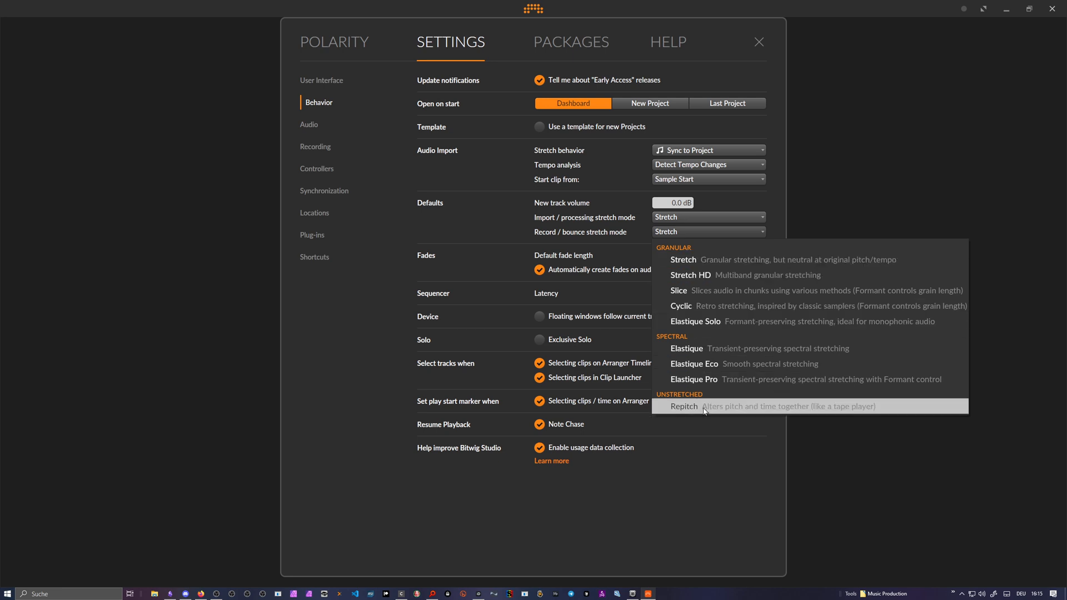
mouse_move(715, 253)
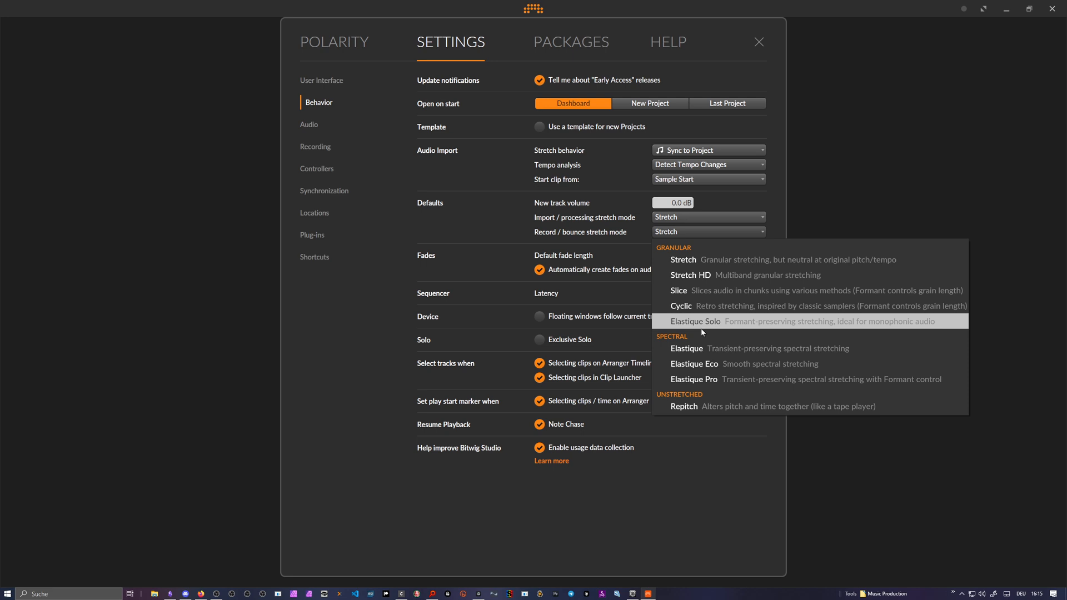
mouse_move(708, 276)
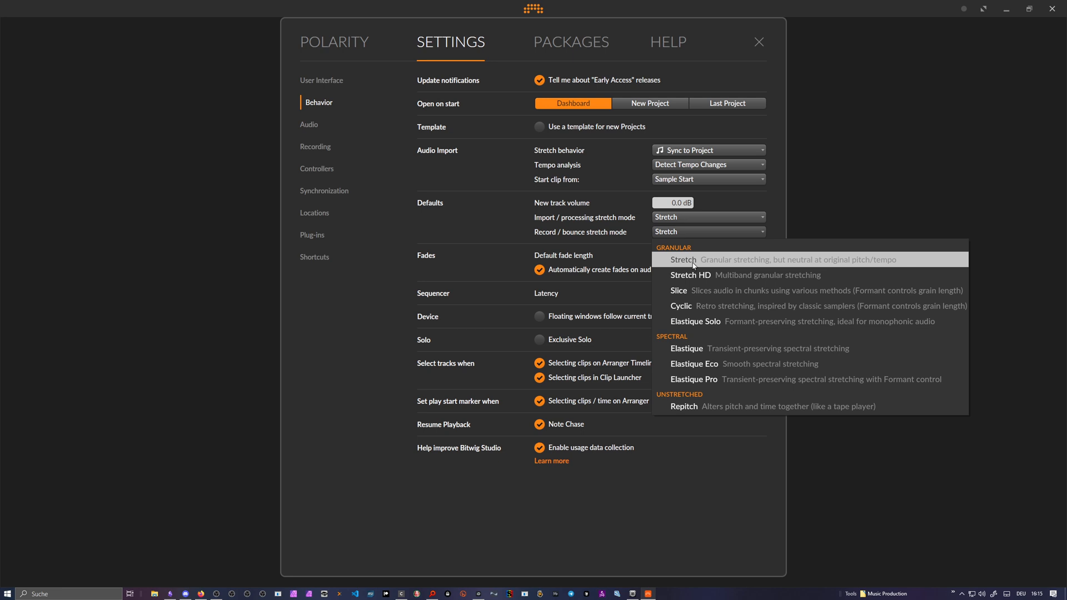
click(682, 260)
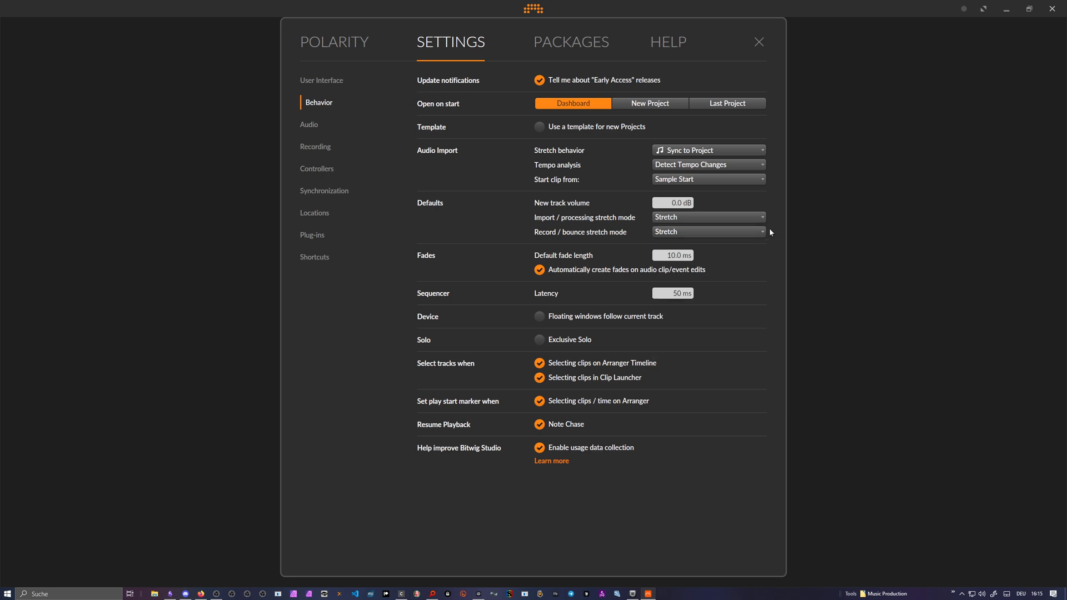
Step: Switch import stretch behavior to Original speed (Raw), then start a new empty project
click(708, 231)
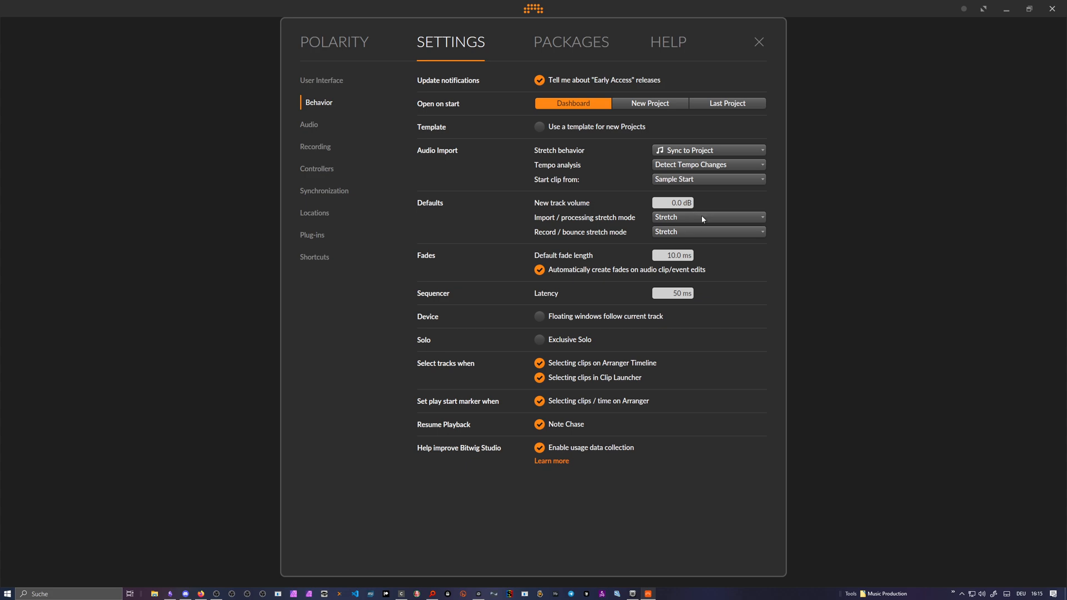
click(707, 179)
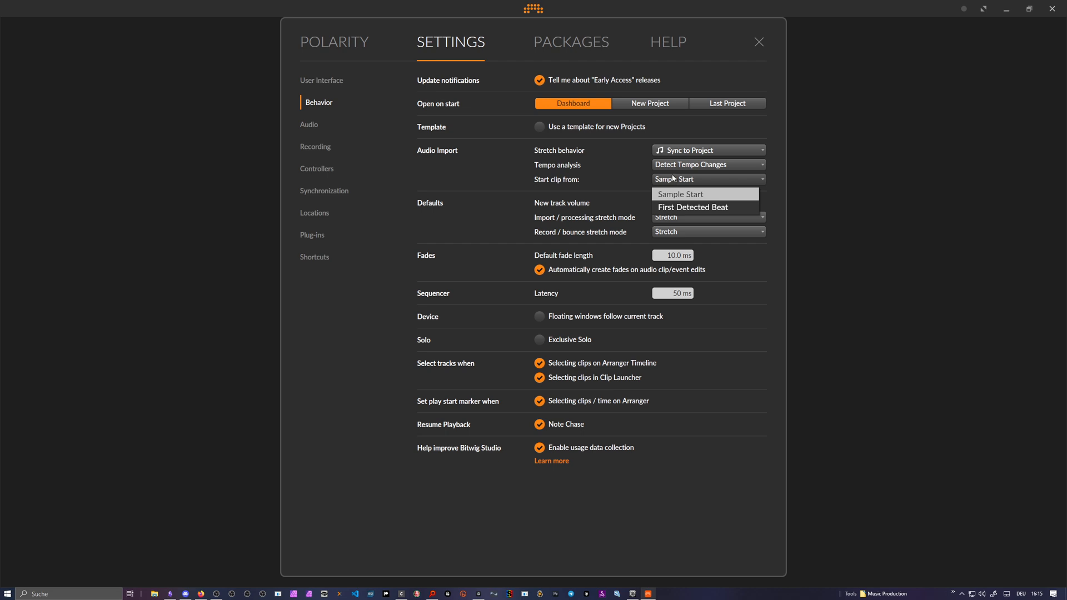
click(707, 150)
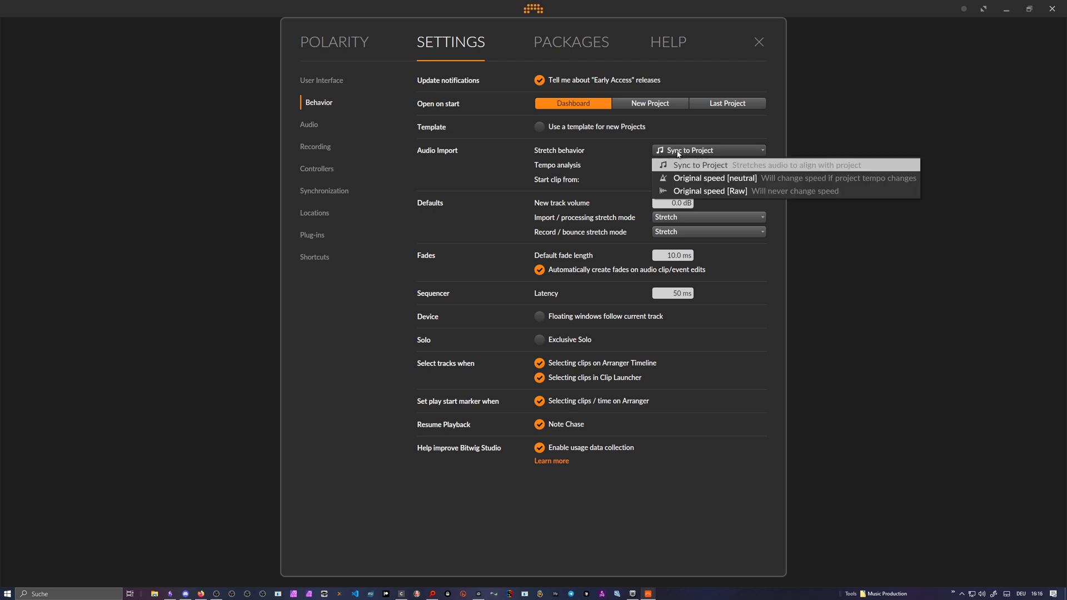
click(709, 191)
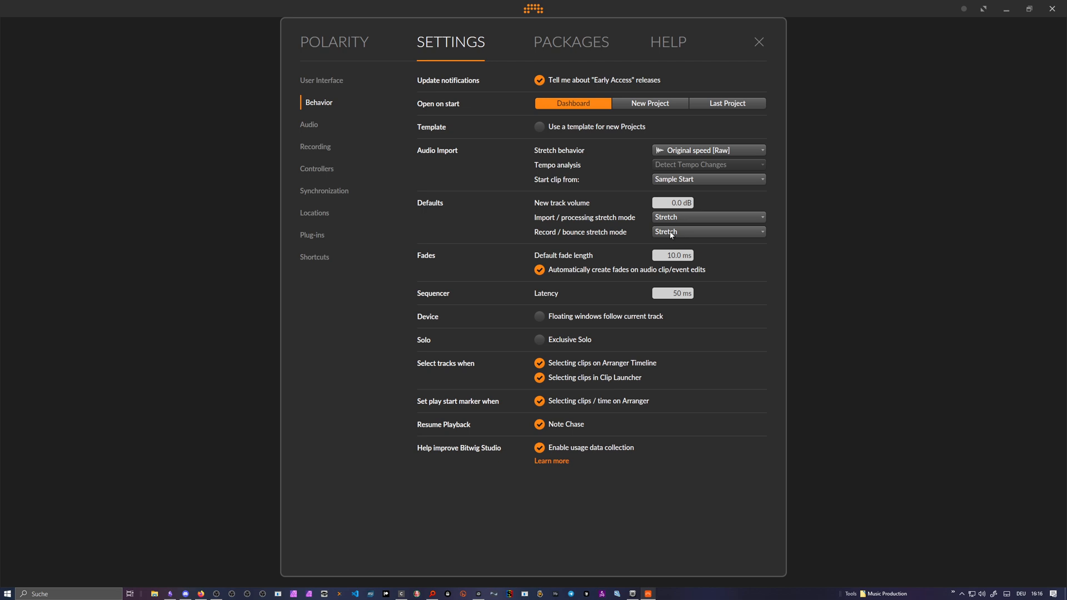
click(707, 232)
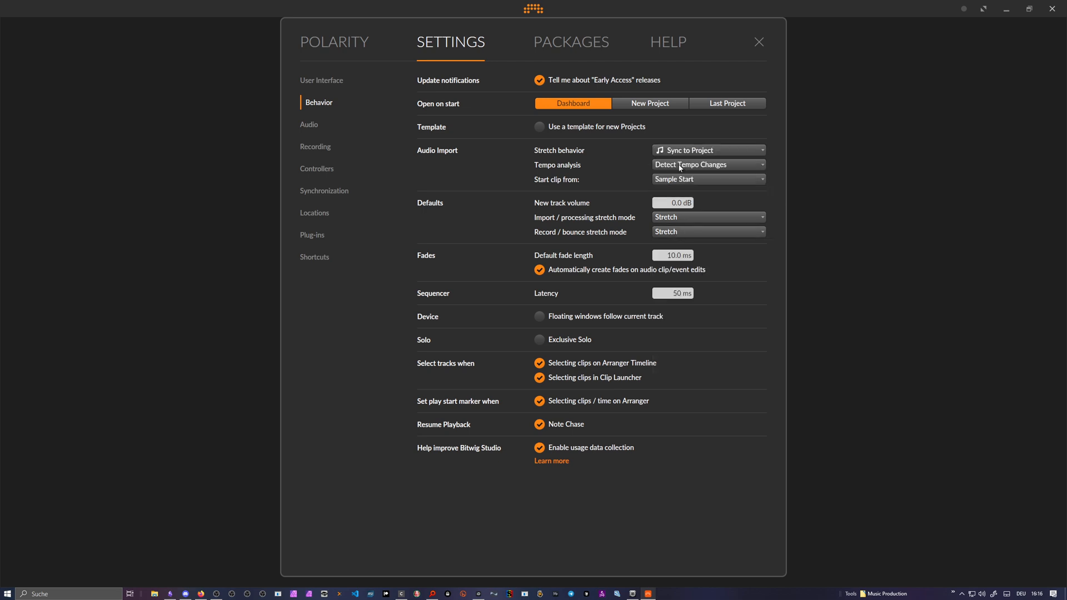
mouse_move(655, 155)
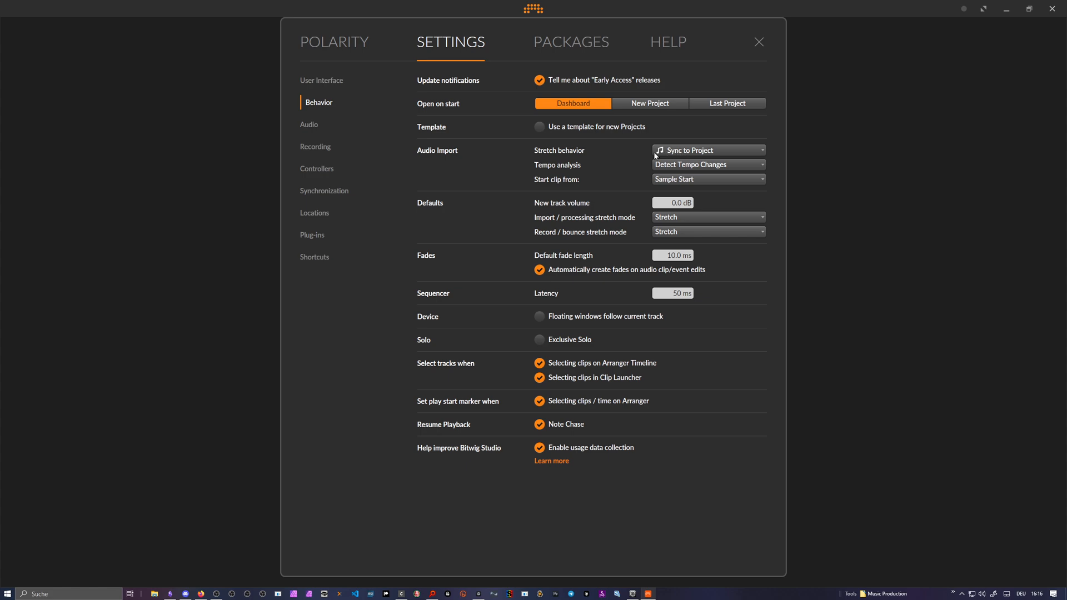
click(334, 42)
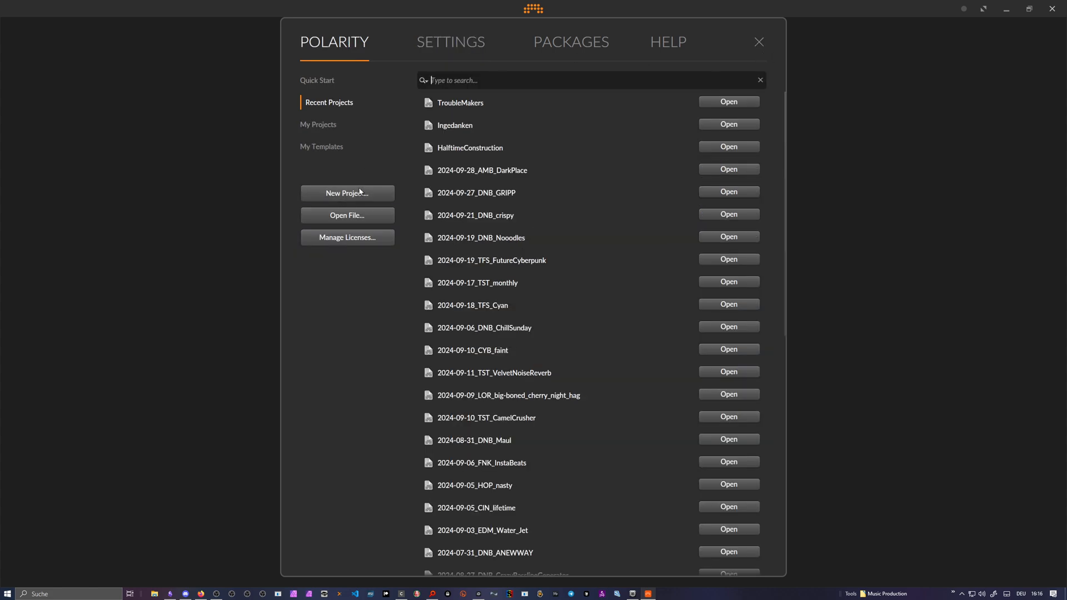
click(347, 193)
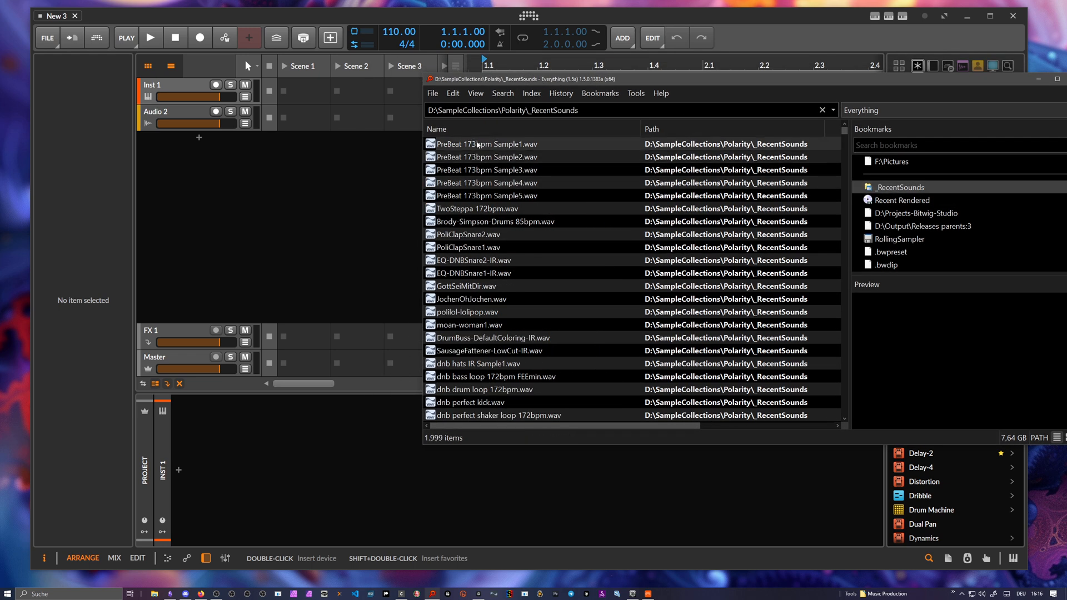
Step: Drop PreBeat 173bpm Sample1.wav into Audio 2 scene 1 and open its waveform
drag(483, 143, 305, 115)
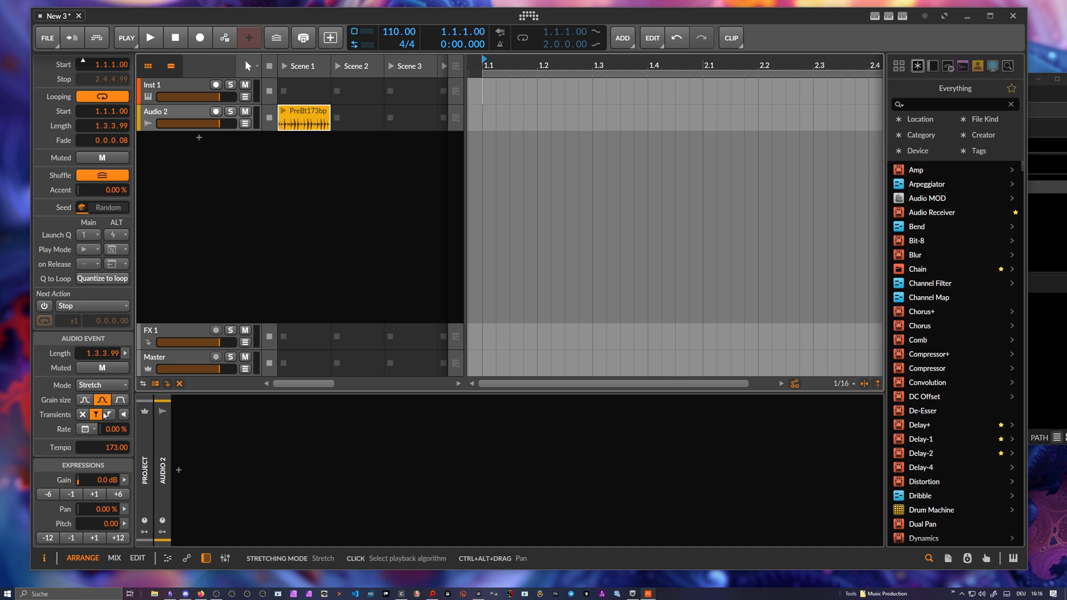
mouse_move(115, 448)
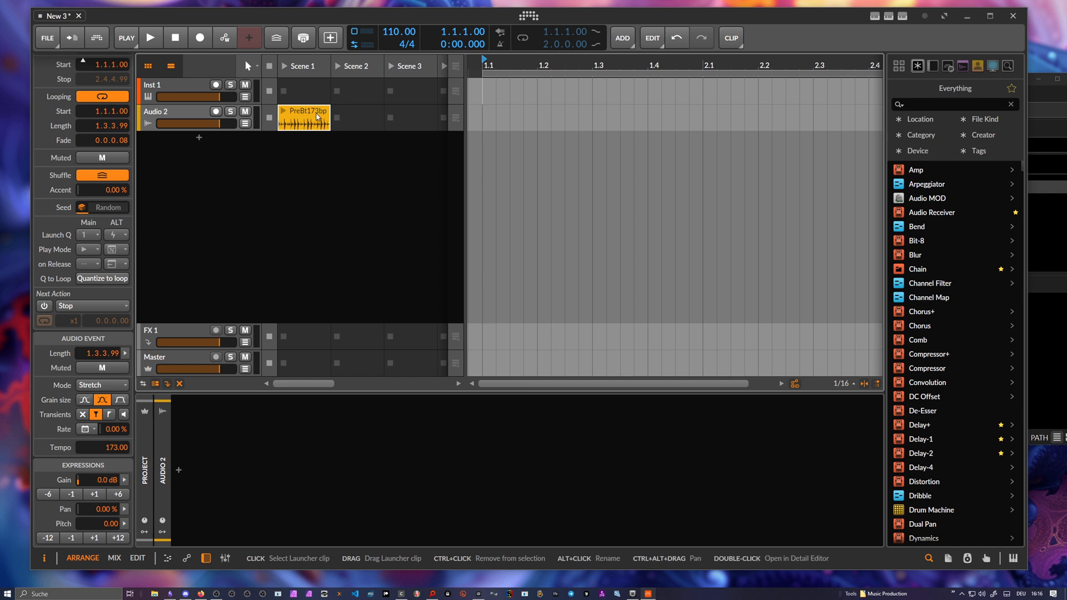
double_click(304, 115)
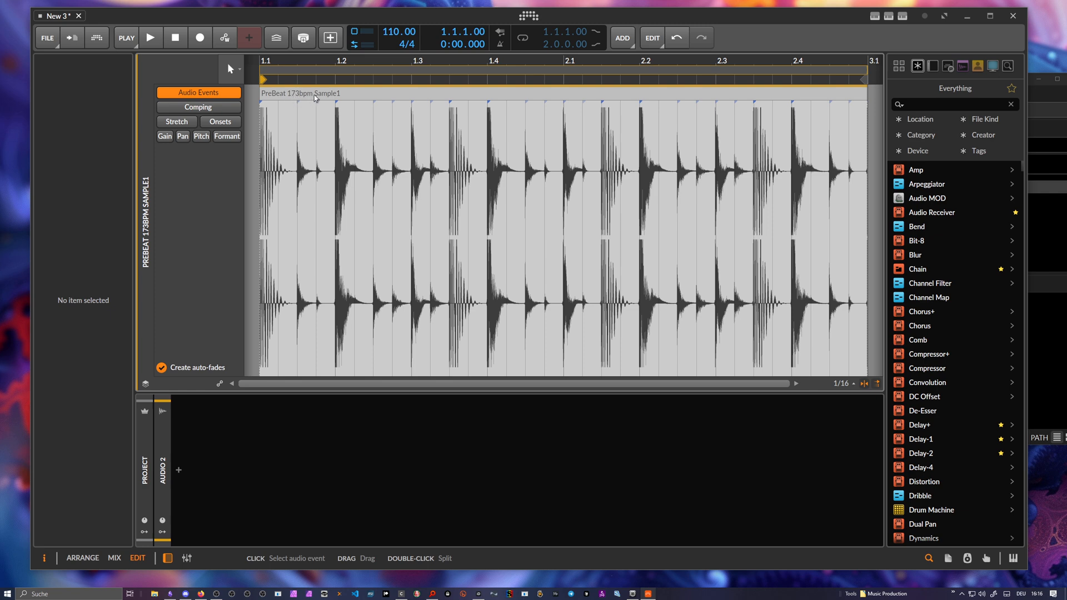
mouse_move(306, 100)
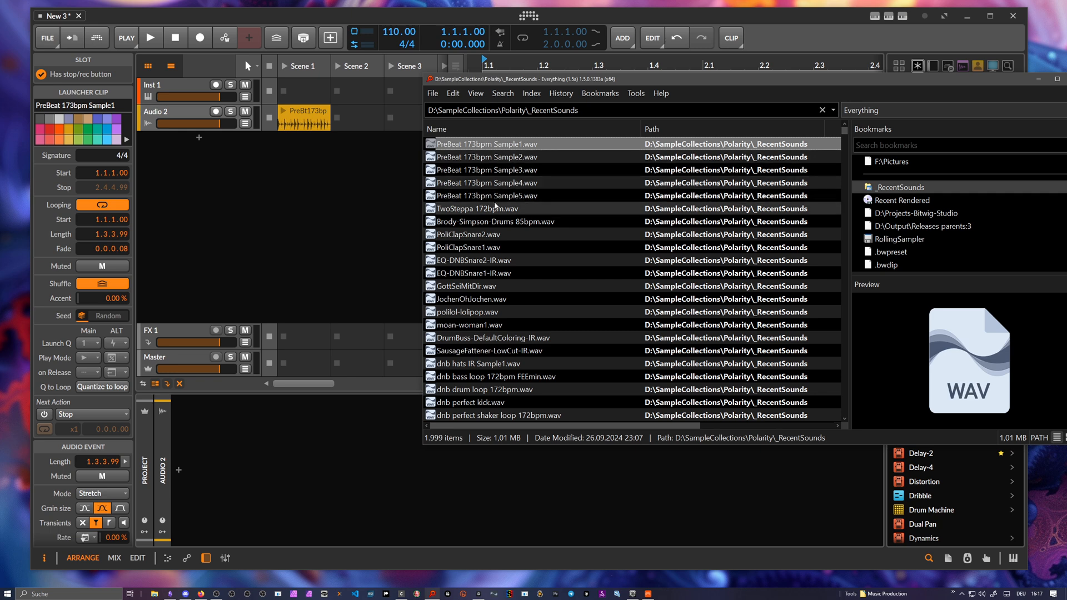
Step: Drop TwoSteppa 172bpm.wav into Audio 2 scene 2, view its waveform, and return to Arrange
drag(476, 208, 359, 116)
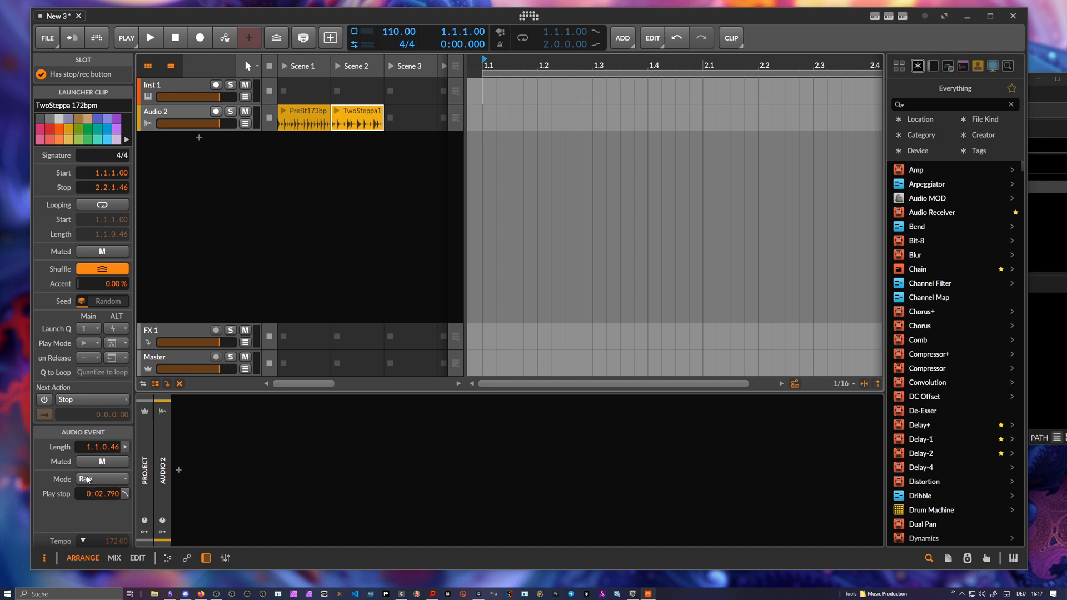
mouse_move(90, 479)
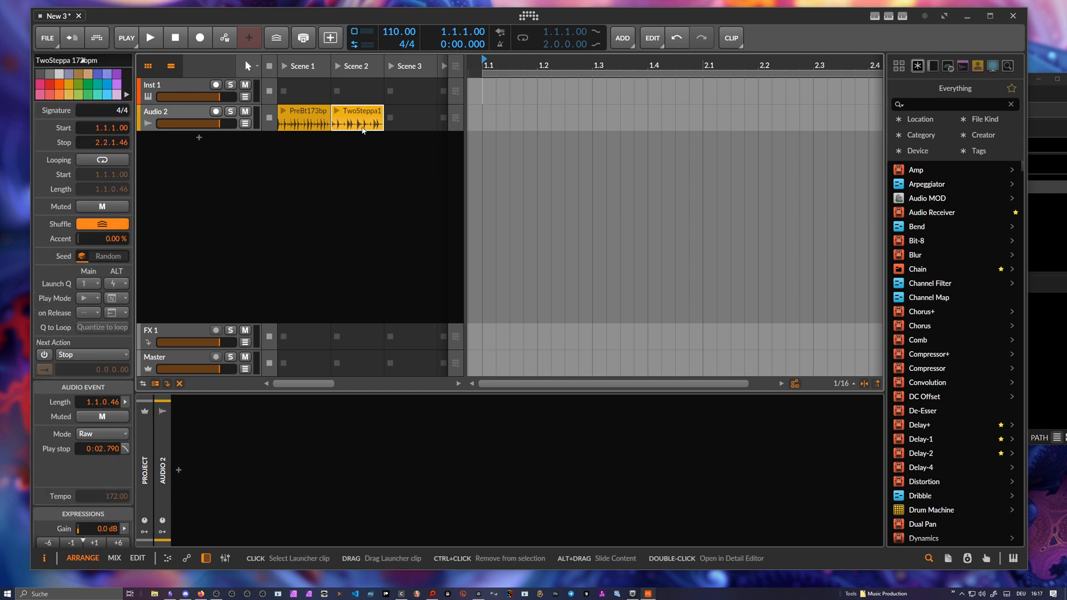
double_click(361, 119)
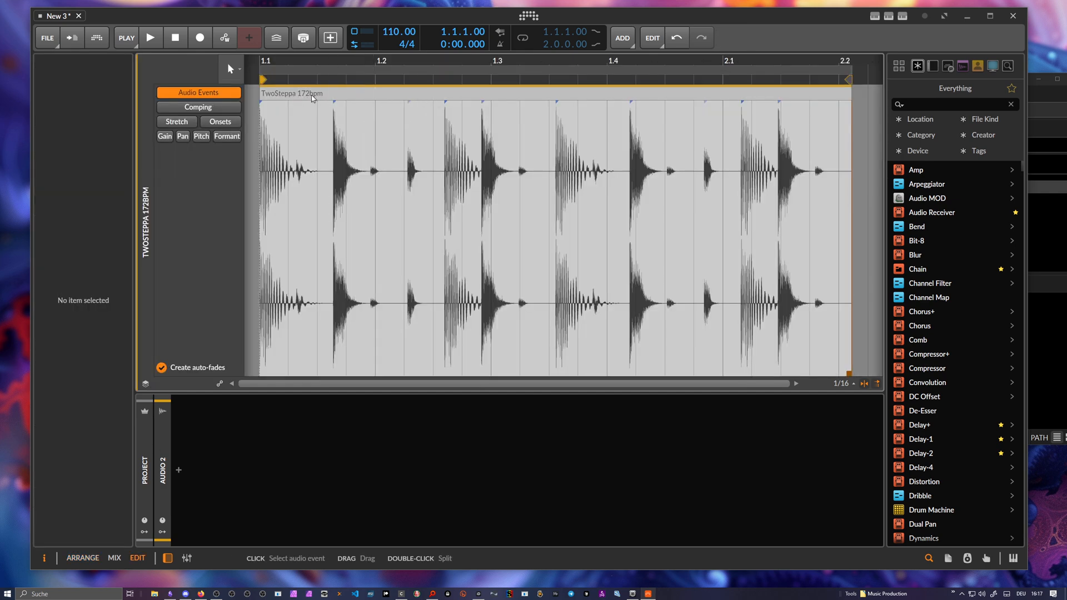
click(97, 37)
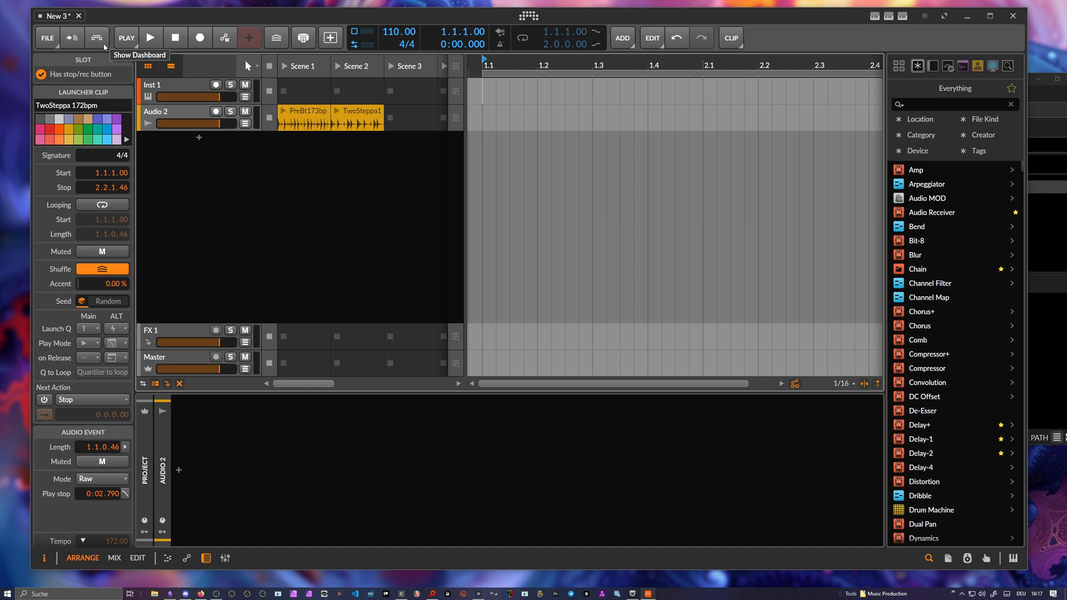
Step: Briefly open the audio import settings, then close them to return to the project
click(96, 37)
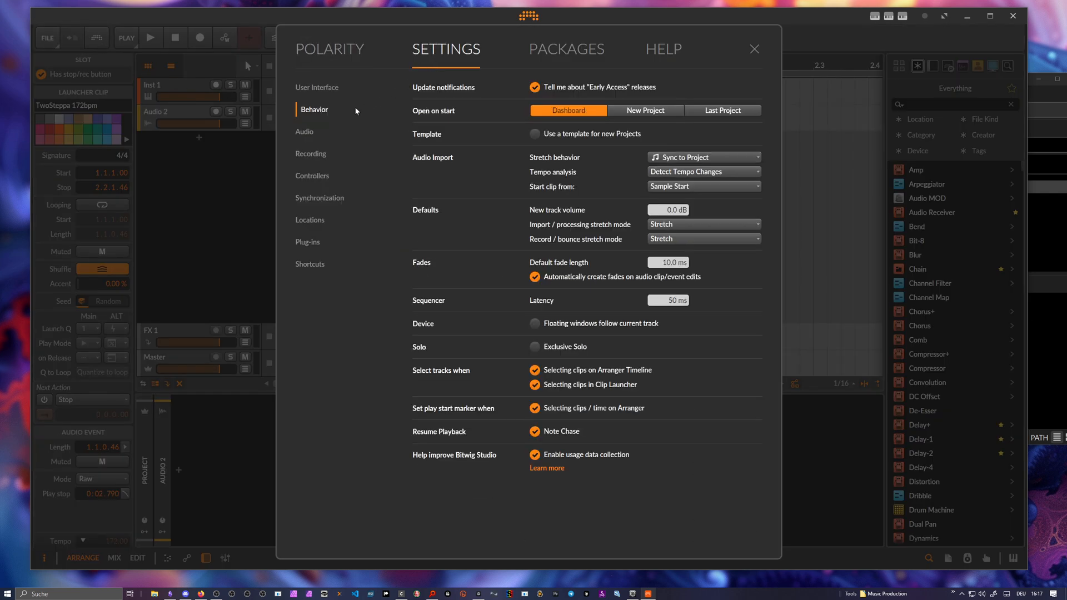
click(703, 157)
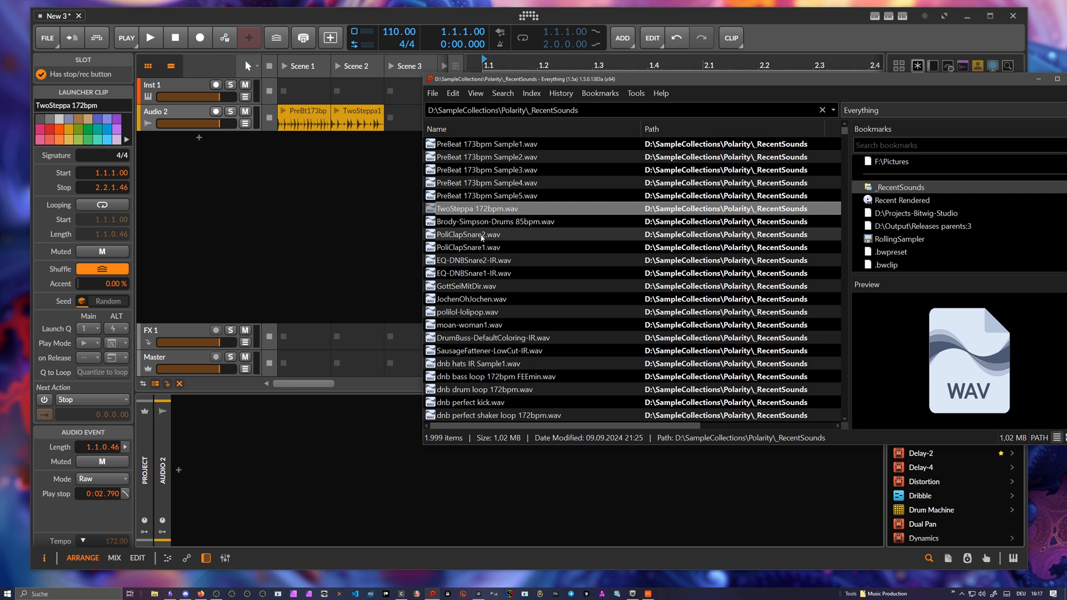
drag(490, 222, 306, 143)
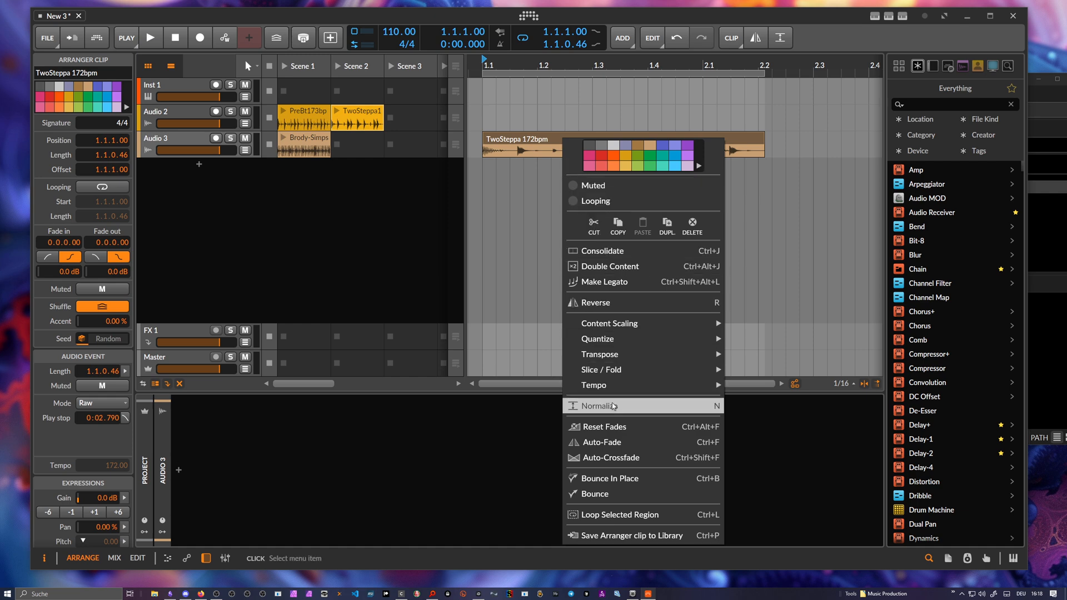
mouse_move(612, 493)
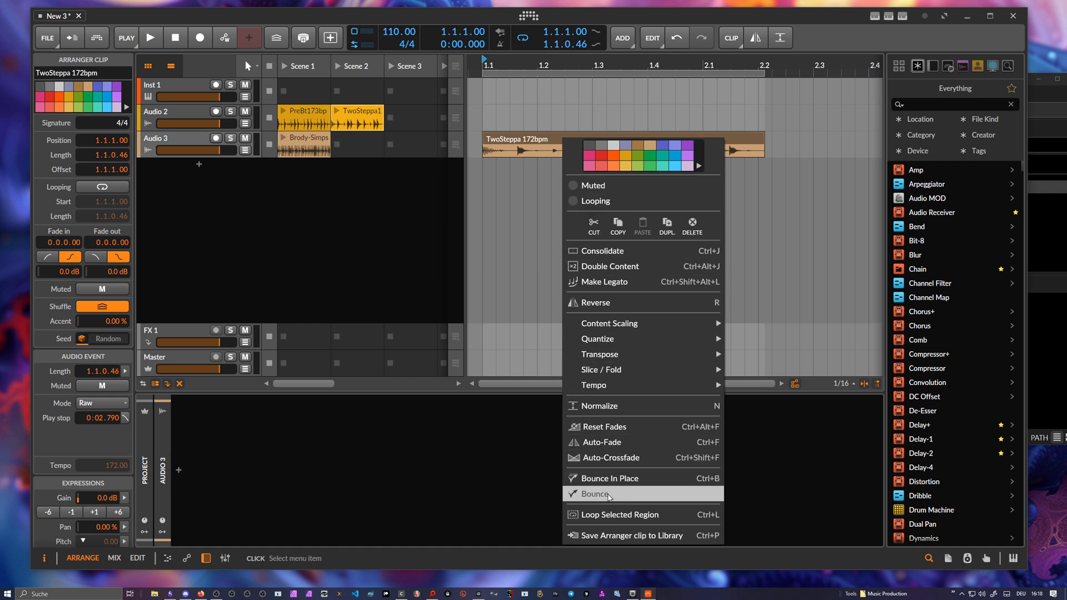
Step: Start bouncing the TwoSteppa arranger clip and confirm the bounce stretch mode stays Stretch
click(593, 494)
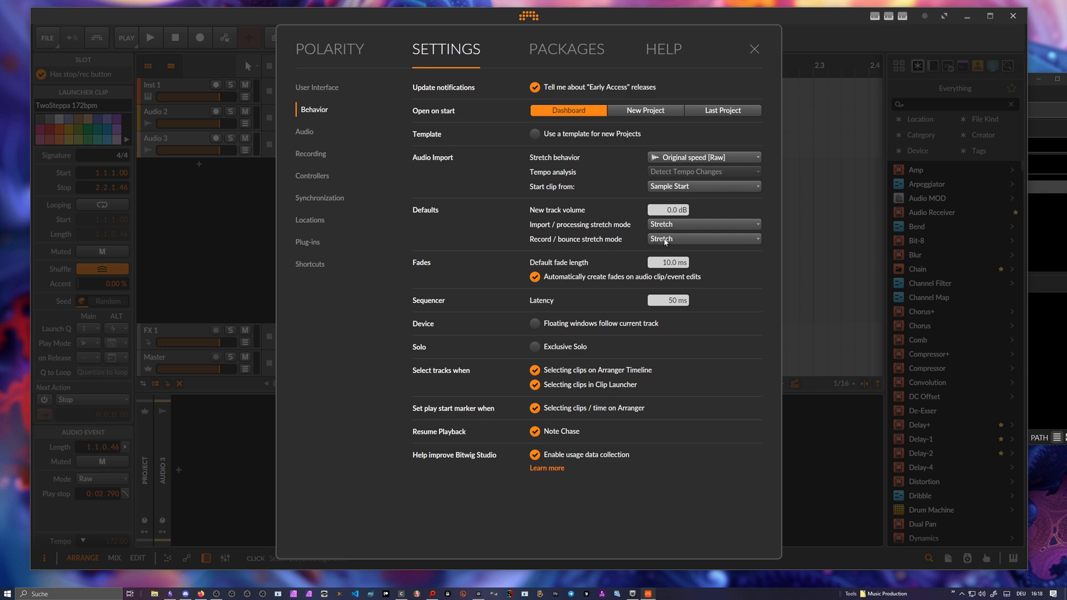
click(703, 239)
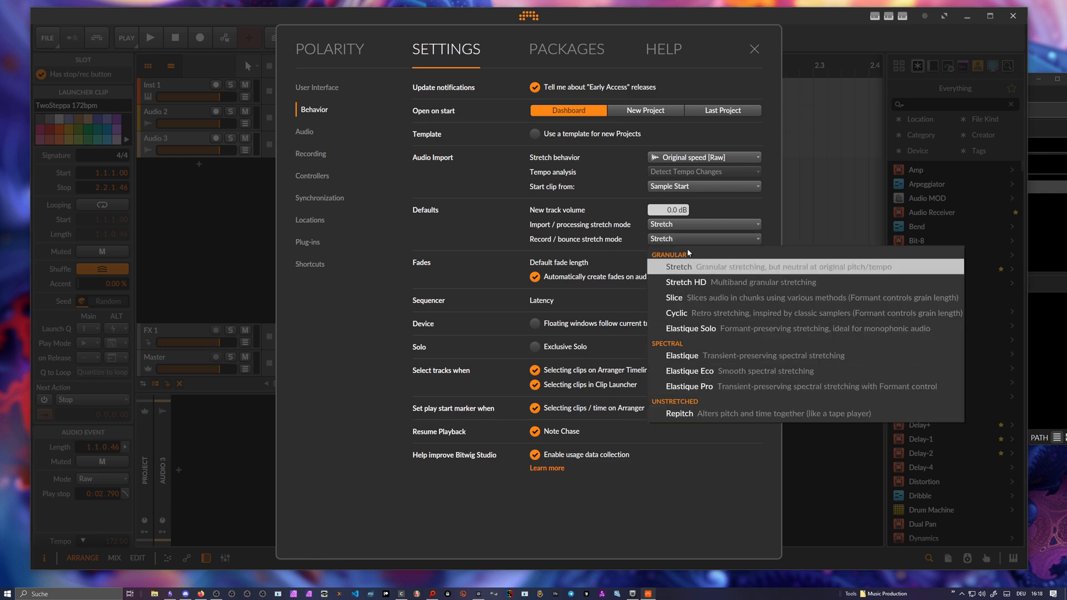
click(753, 49)
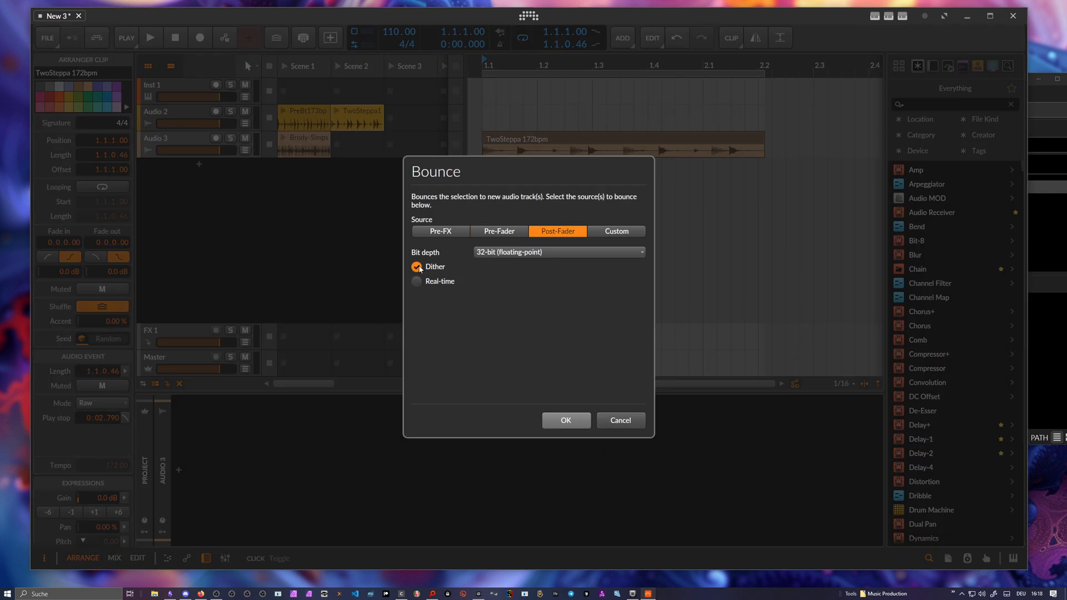
Step: Confirm the bounce to a new Audio 4 track and select the TwoSteppa 172bpm-bounce-1 clip
click(565, 421)
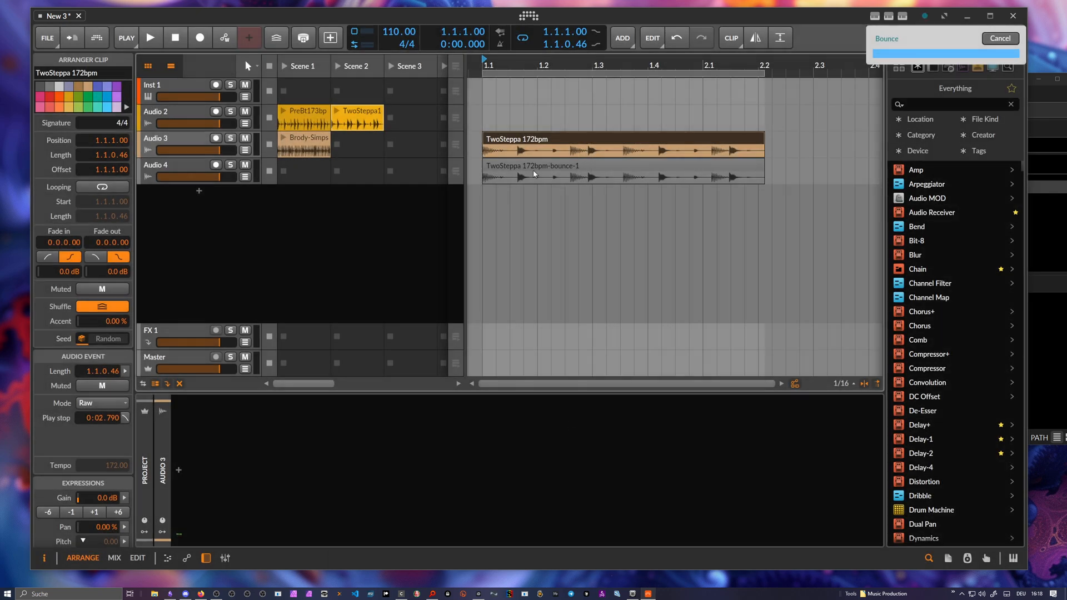
click(612, 166)
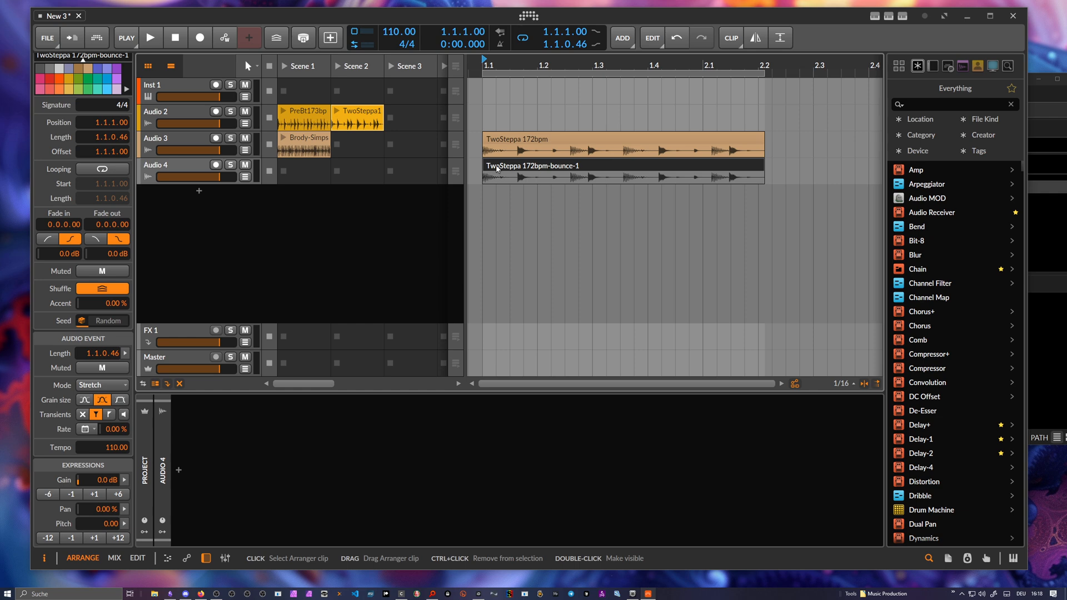
Step: Select the bounced TwoSteppa clip on Audio 4 to inspect its Raw mode, then open settings
drag(399, 31, 399, 27)
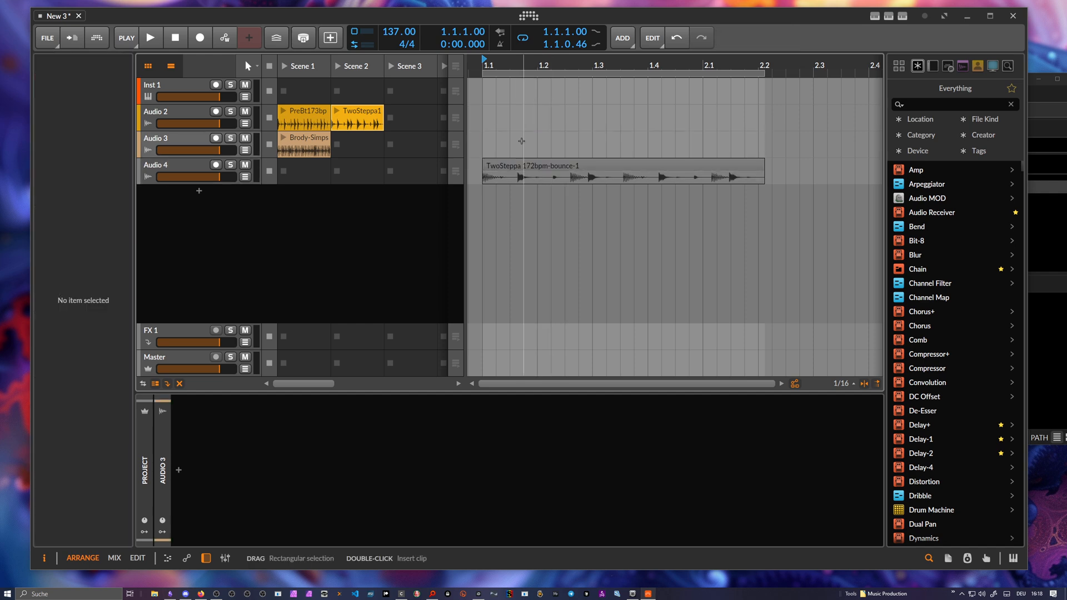
click(619, 170)
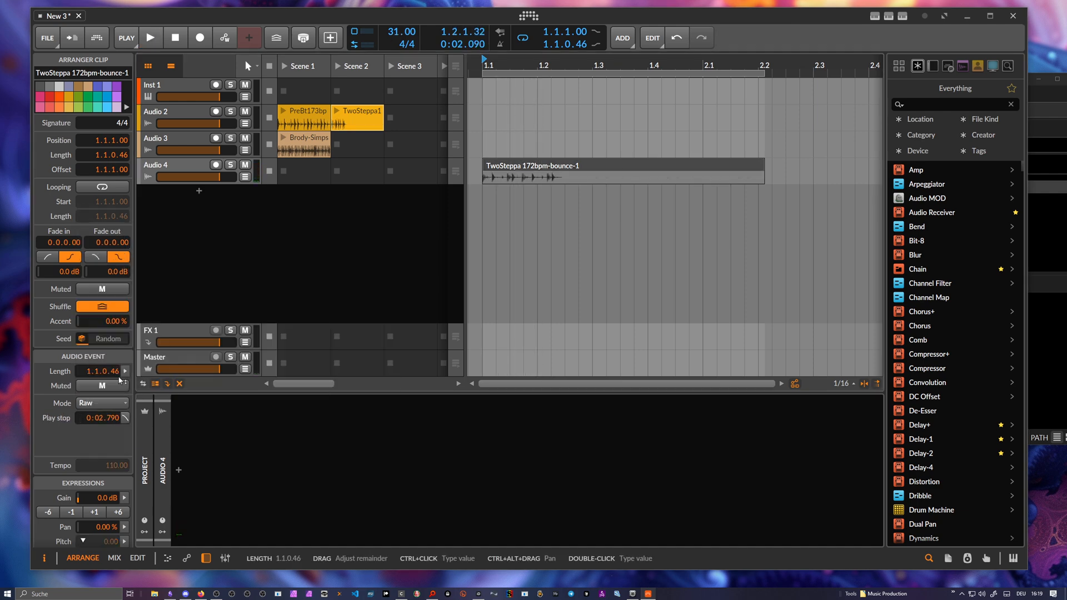
click(150, 37)
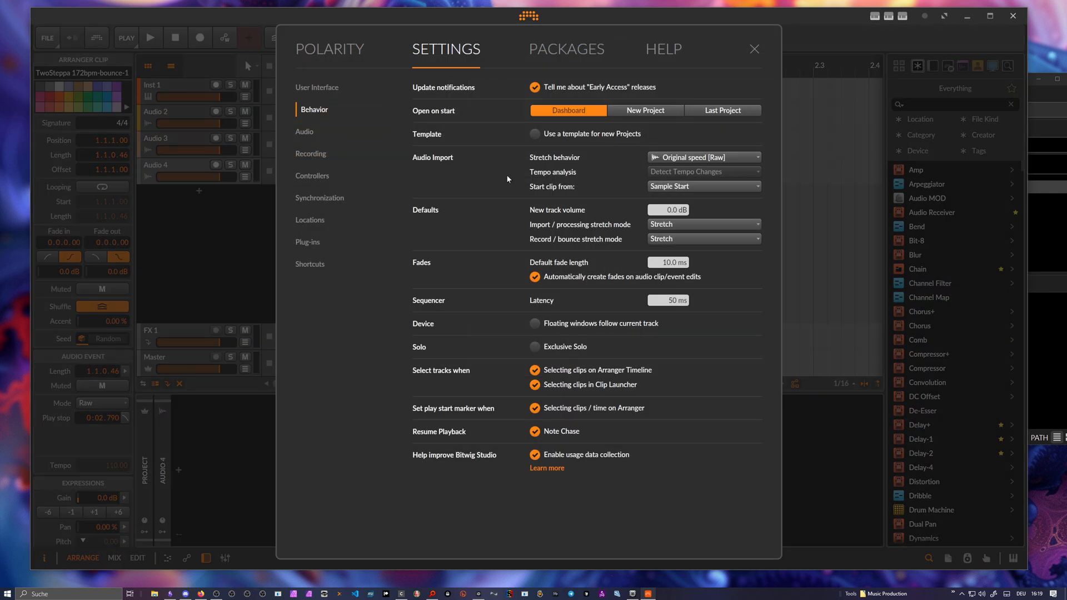
Step: In Behavior settings, keep audio import stretch behavior at Original speed [Raw]
click(703, 224)
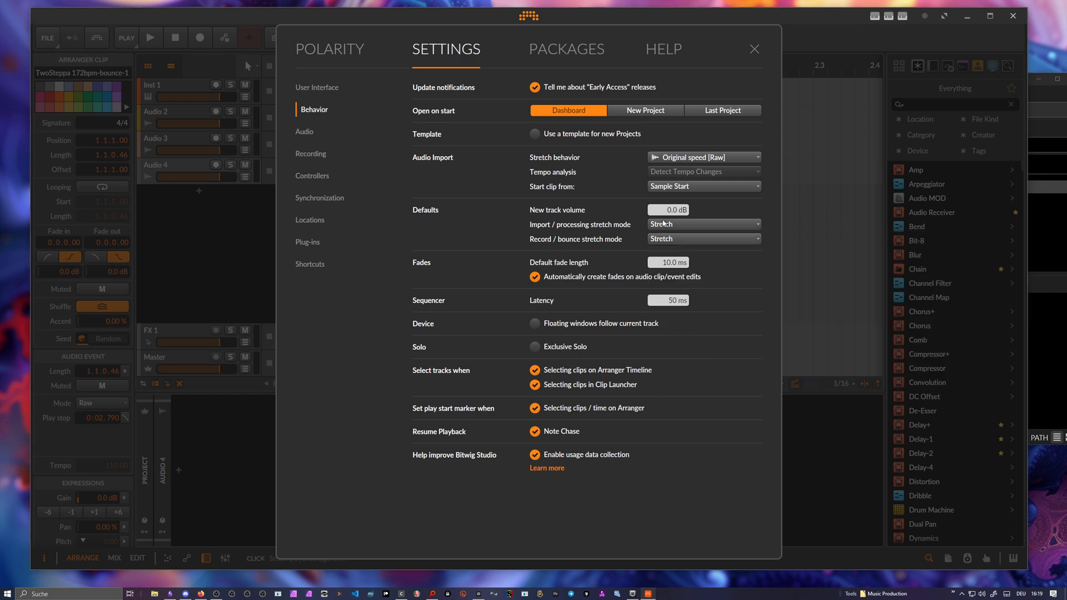
mouse_move(540, 242)
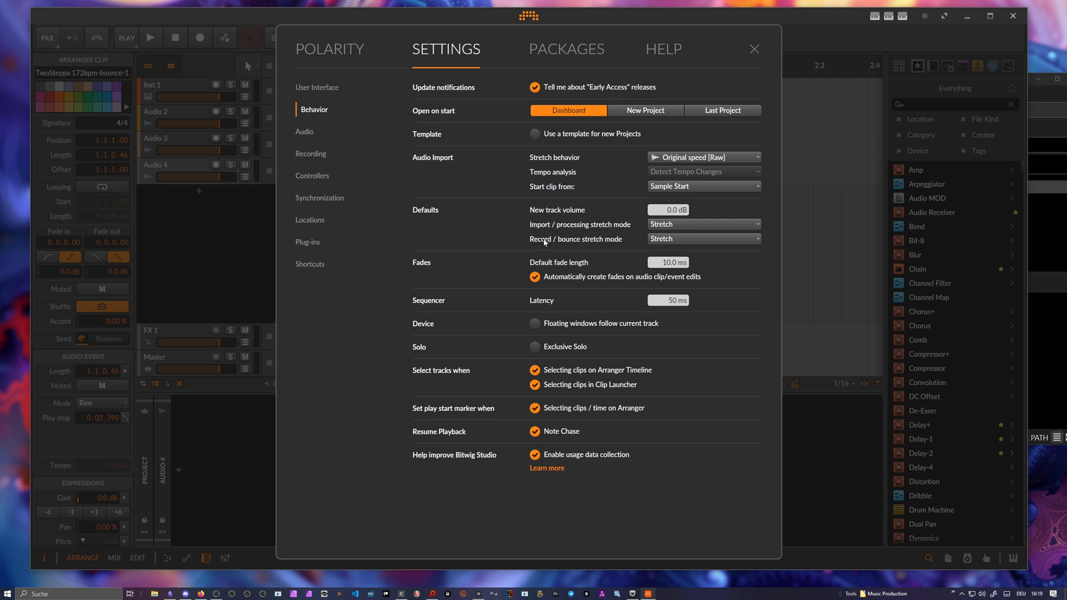
mouse_move(566, 243)
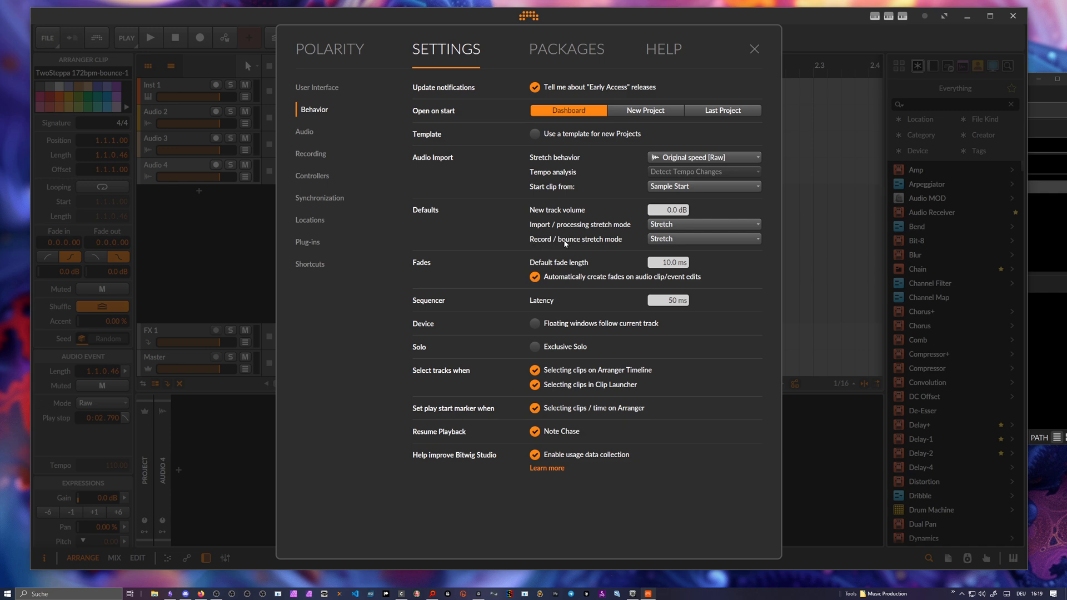
mouse_move(566, 243)
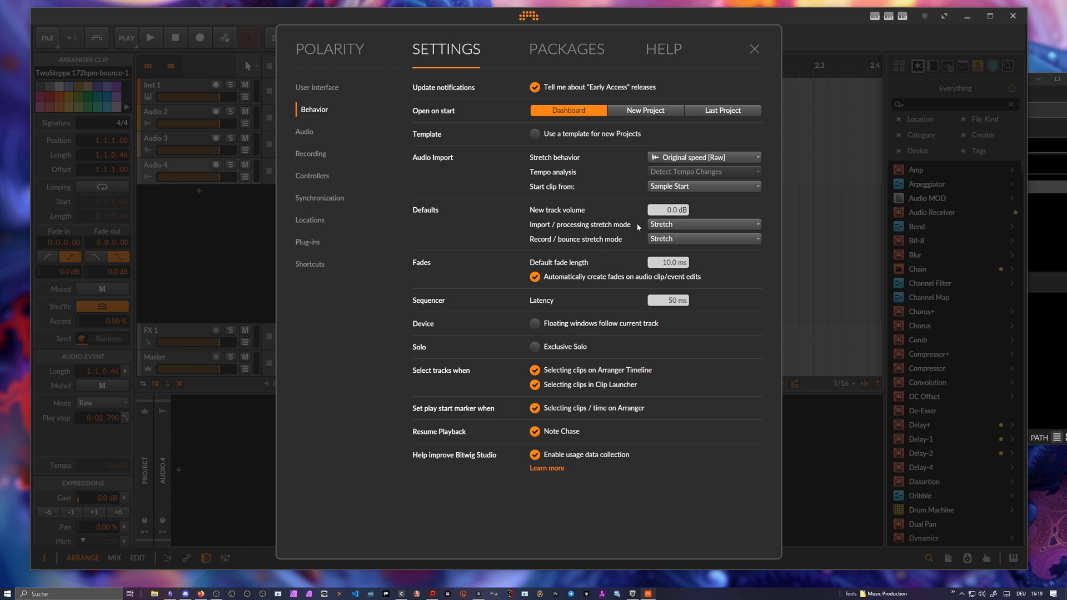
click(704, 157)
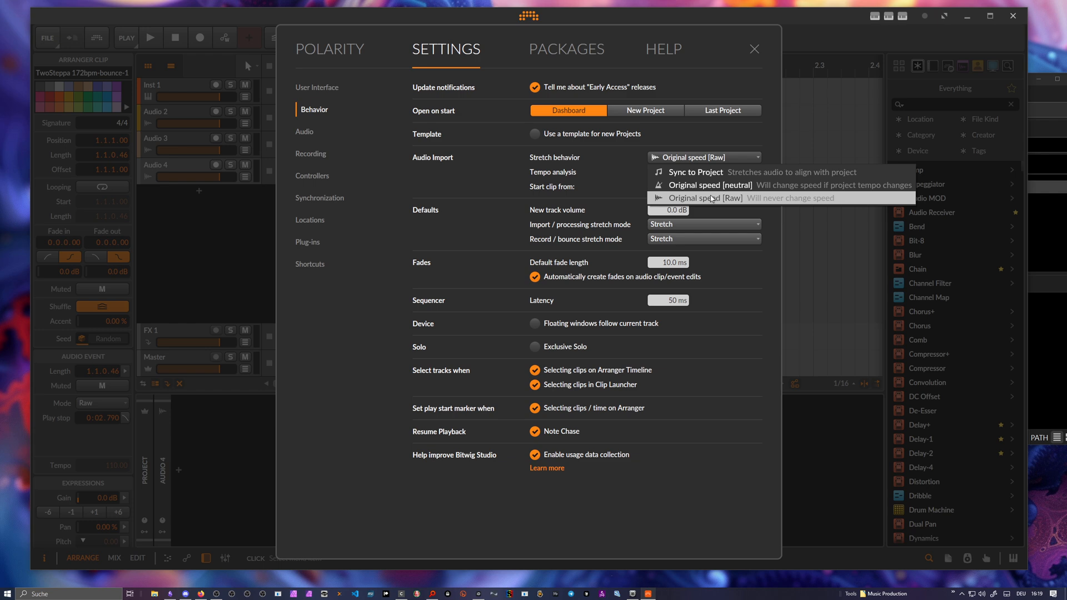
click(703, 198)
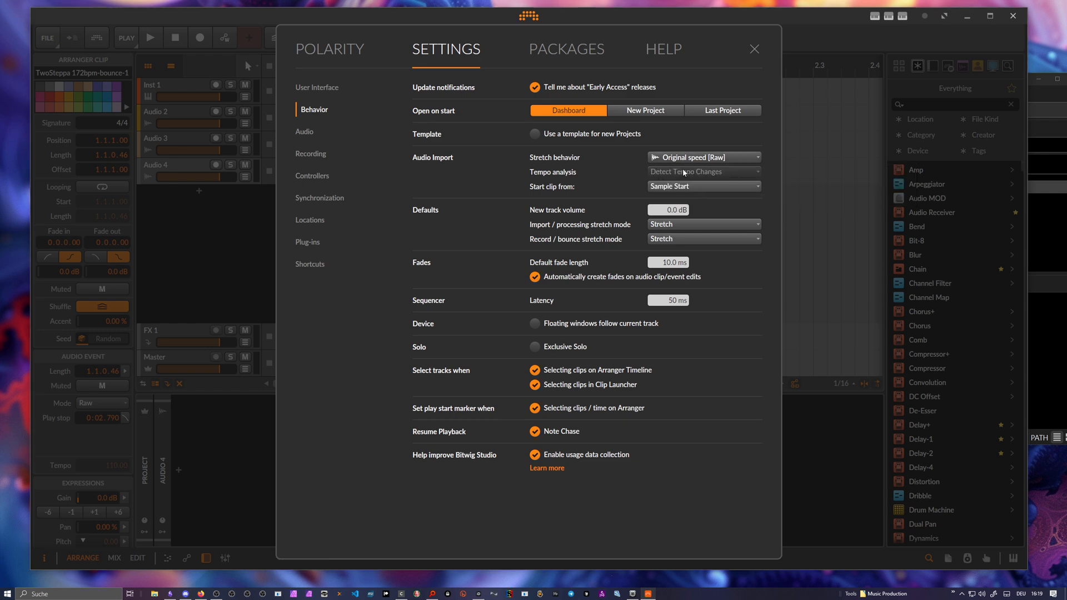
mouse_move(571, 228)
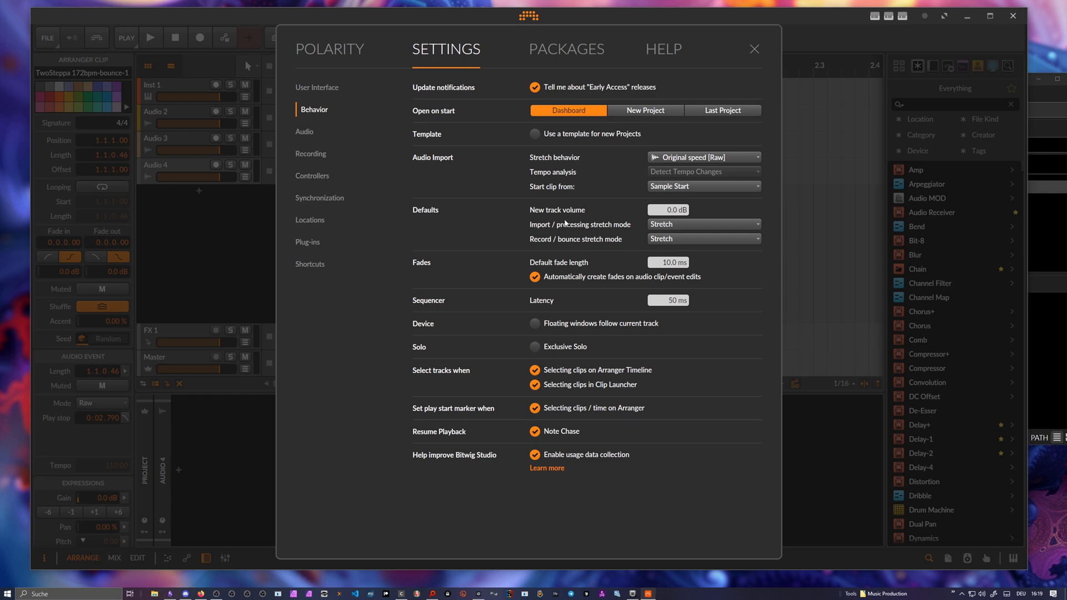
mouse_move(697, 158)
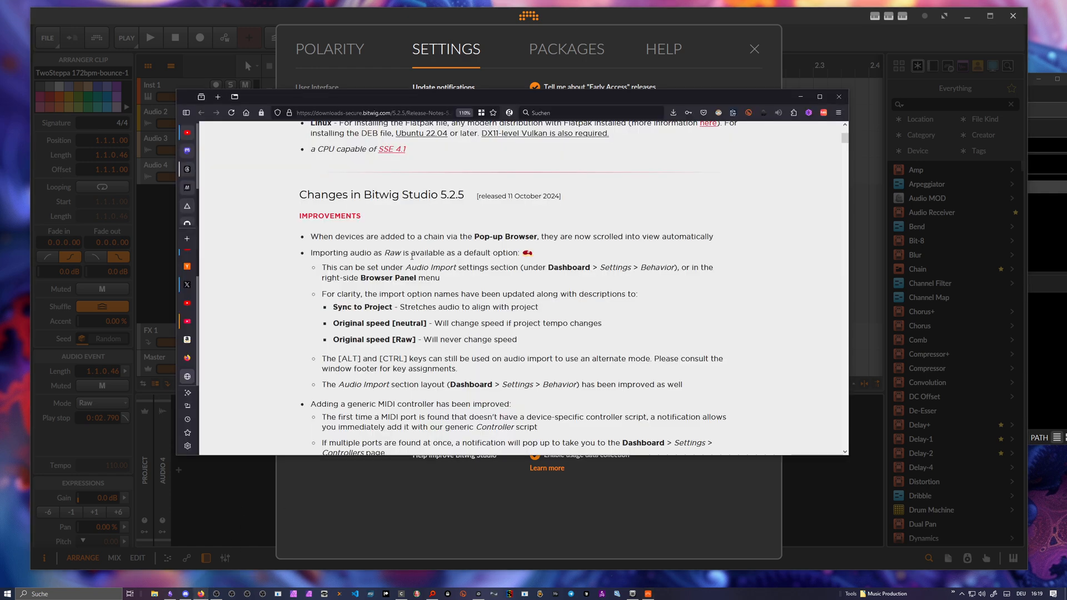
Step: Highlight the 5.2.5 release notes on Raw import default and new devices scrolling into view
double_click(328, 253)
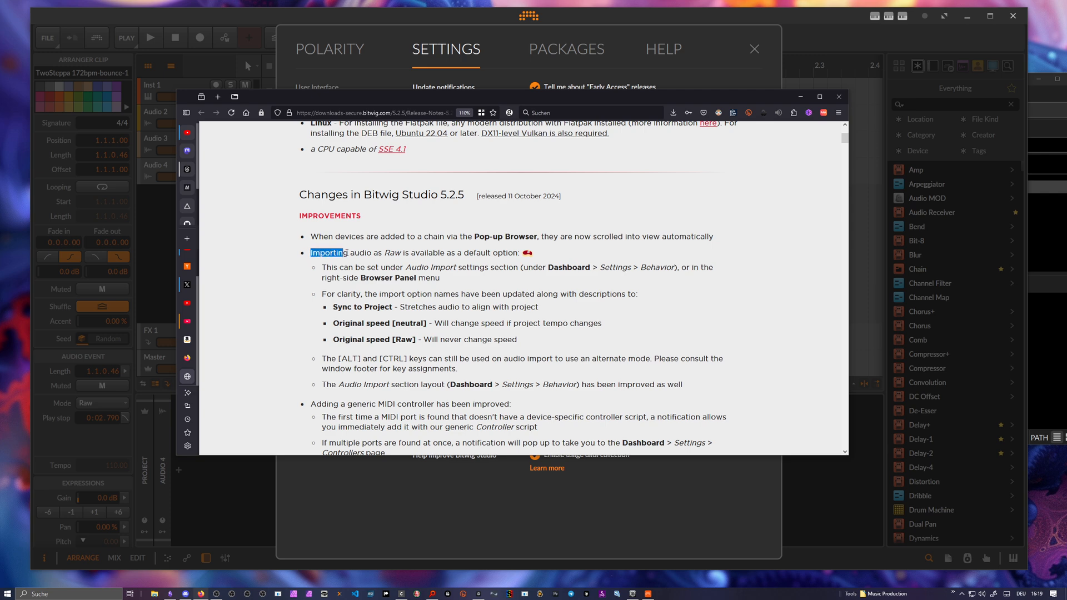
drag(347, 253, 479, 252)
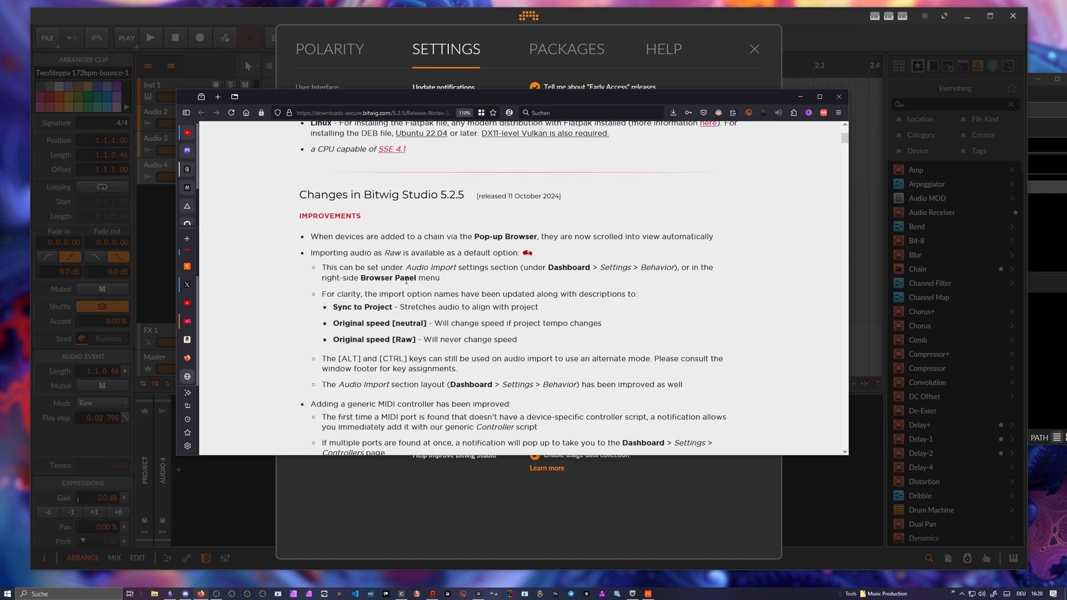
double_click(334, 237)
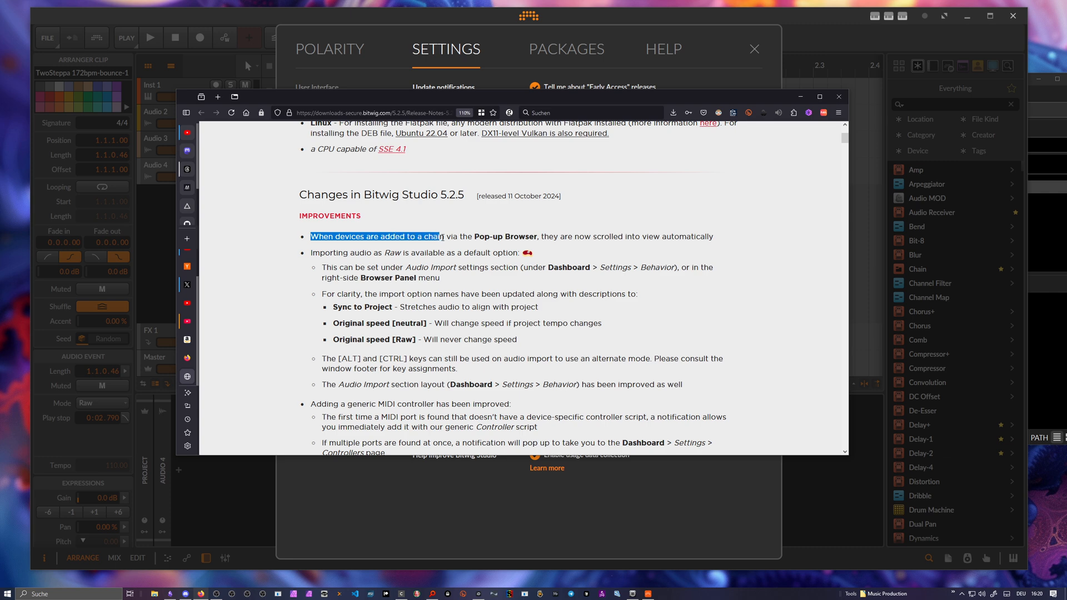
drag(442, 236, 595, 236)
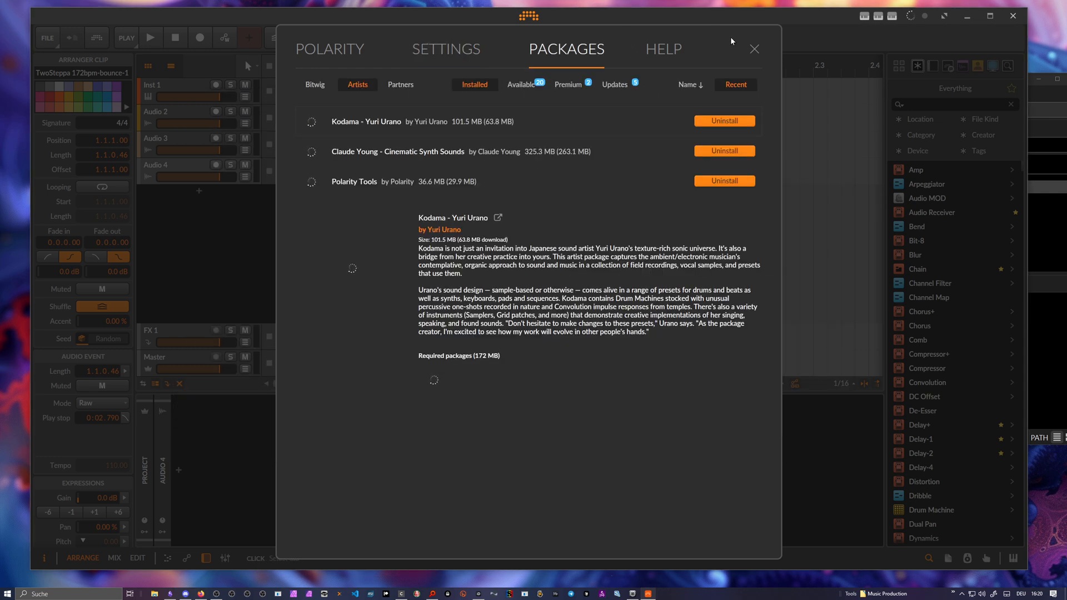
Step: Close the dashboard with its top-right X
click(753, 49)
text(too)
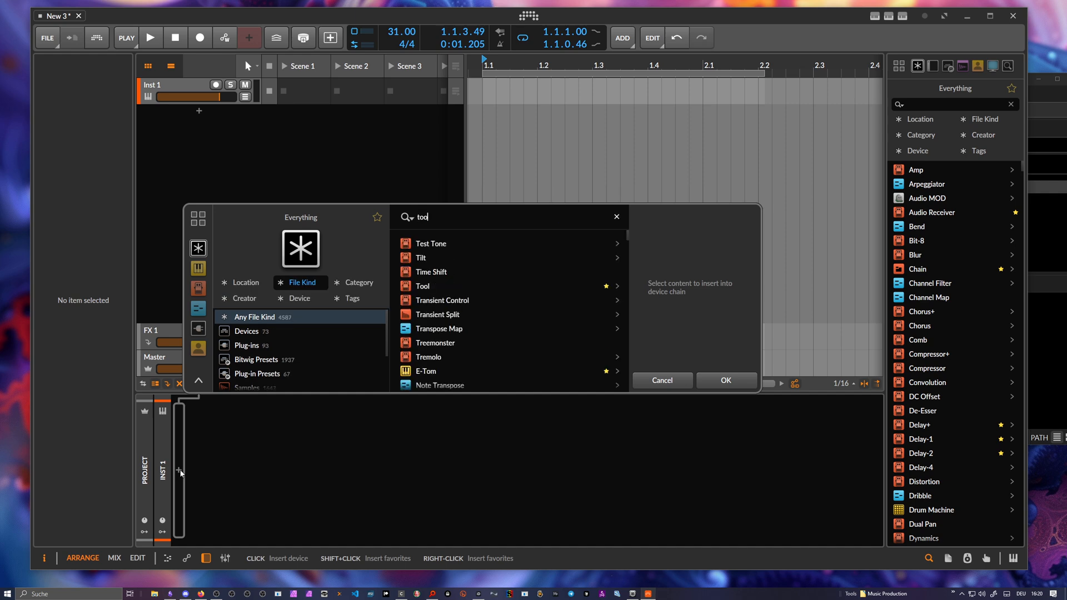
Step: Double-click Tool in the Pop-up Browser to add another Tool utility to the chain
double_click(422, 285)
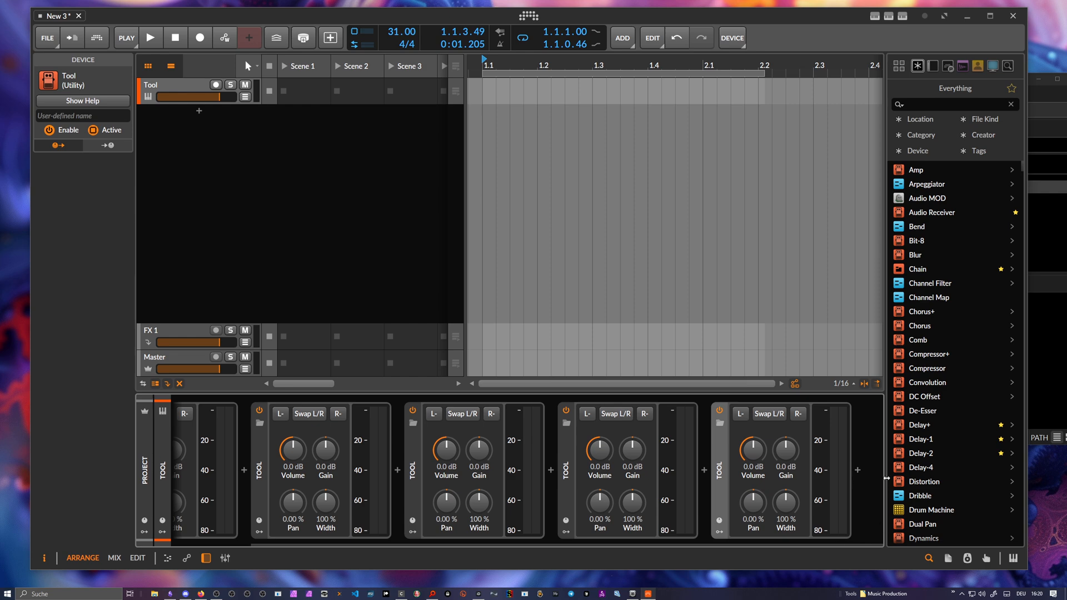
mouse_move(858, 466)
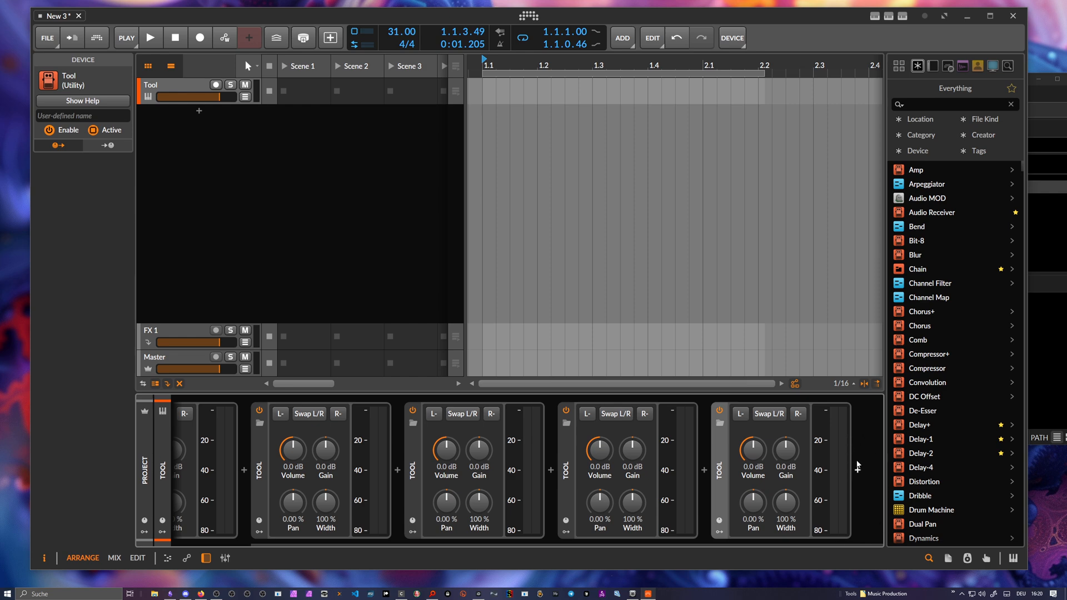
mouse_move(861, 455)
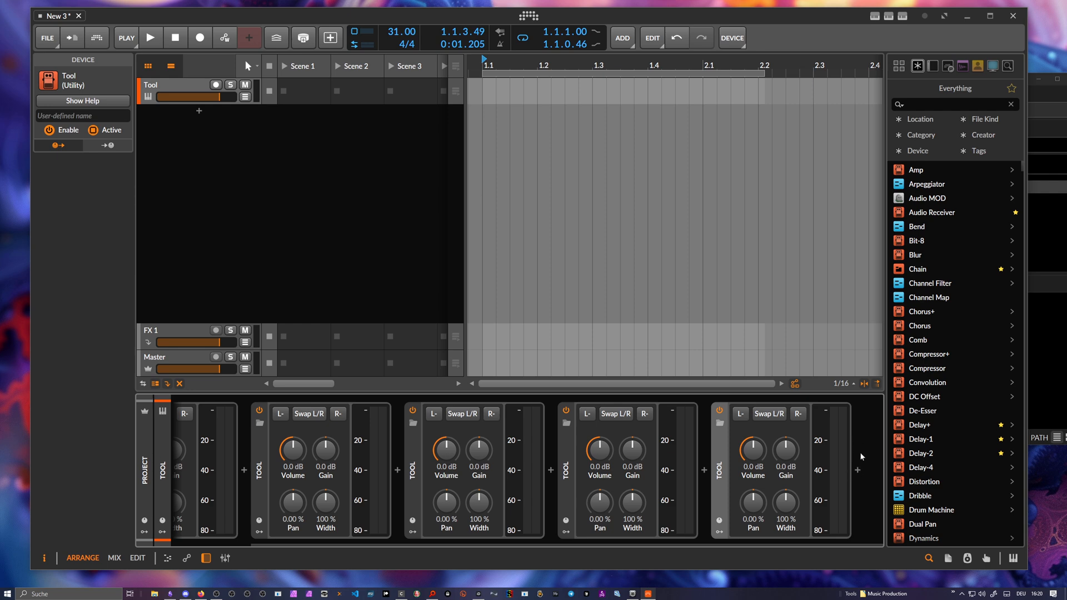
mouse_move(874, 432)
text(amp)
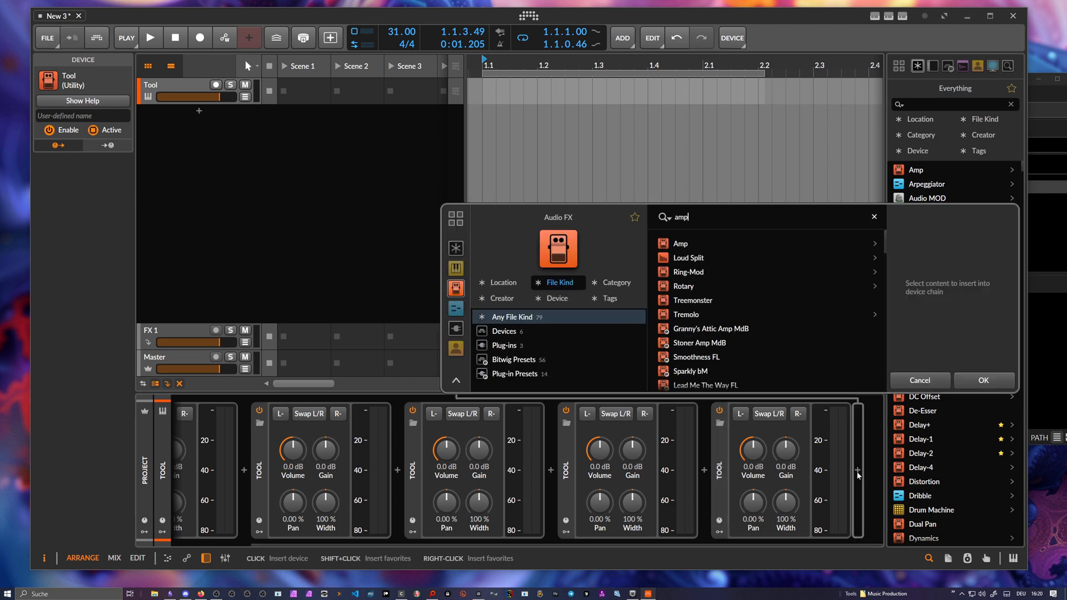
Step: Preview Amp, Rotary and other 'amp' results in the chain, then confirm Amp after the Tools
click(680, 243)
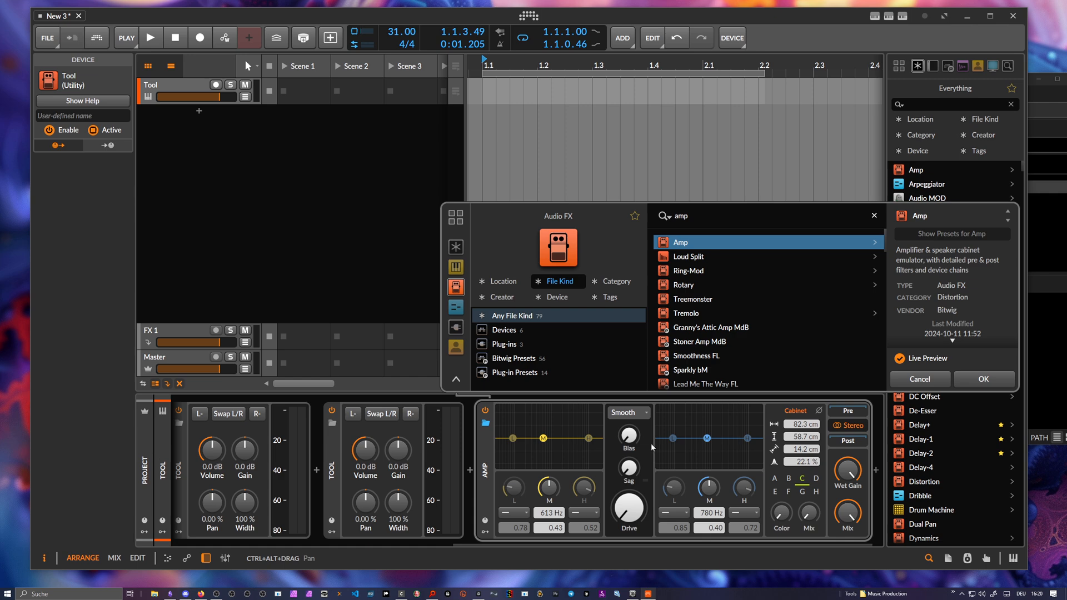
click(689, 270)
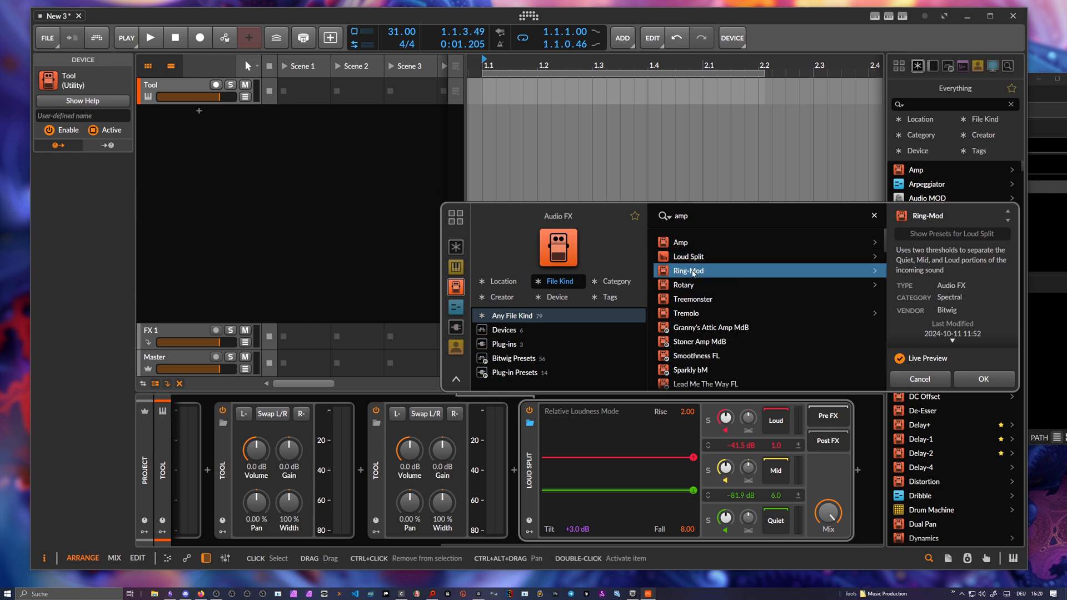
click(688, 285)
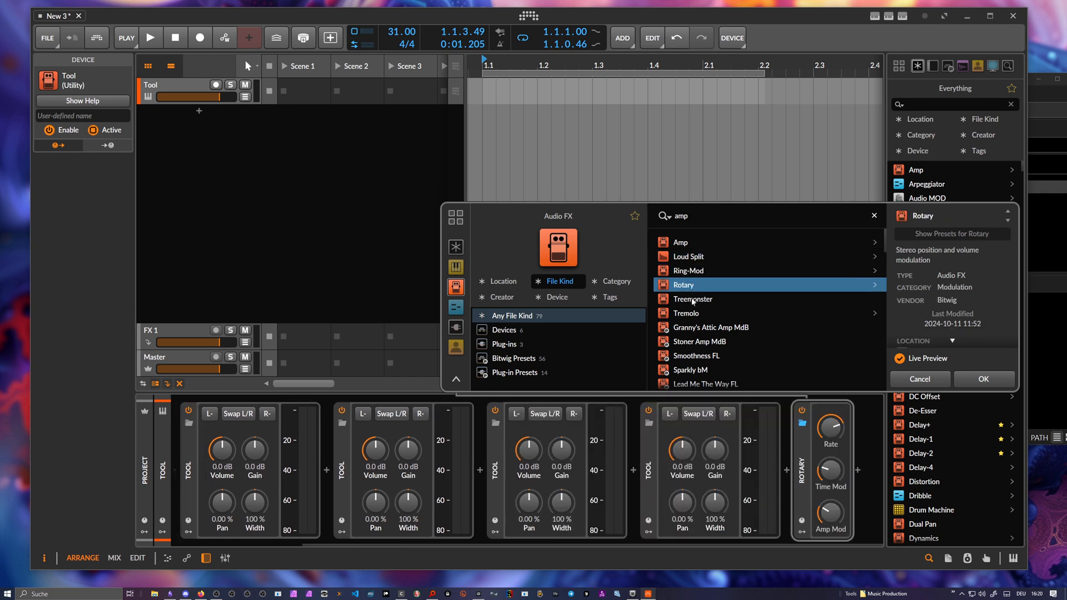
click(680, 242)
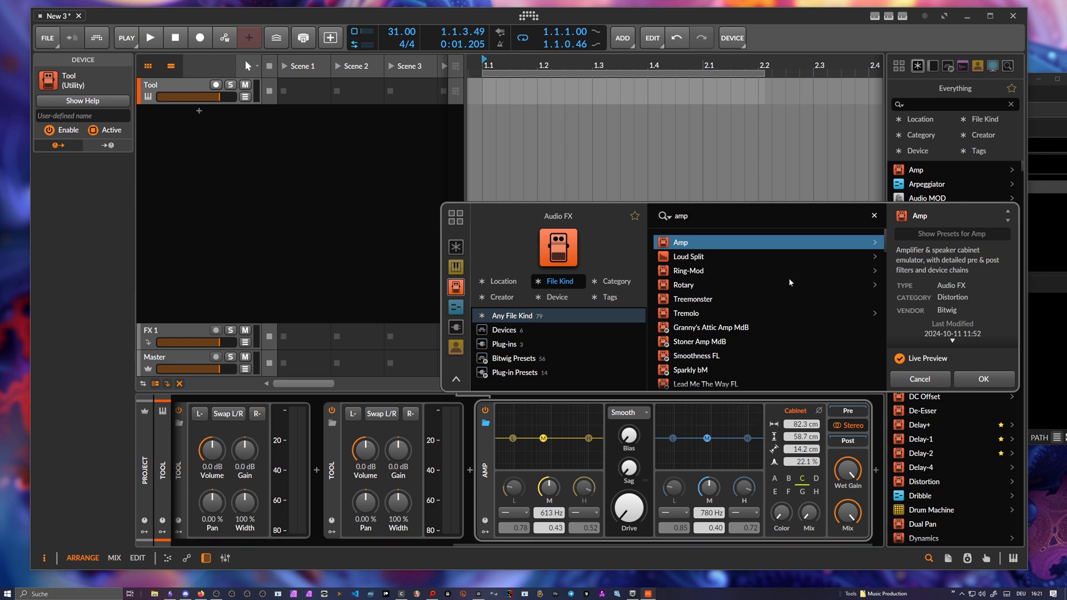
click(982, 379)
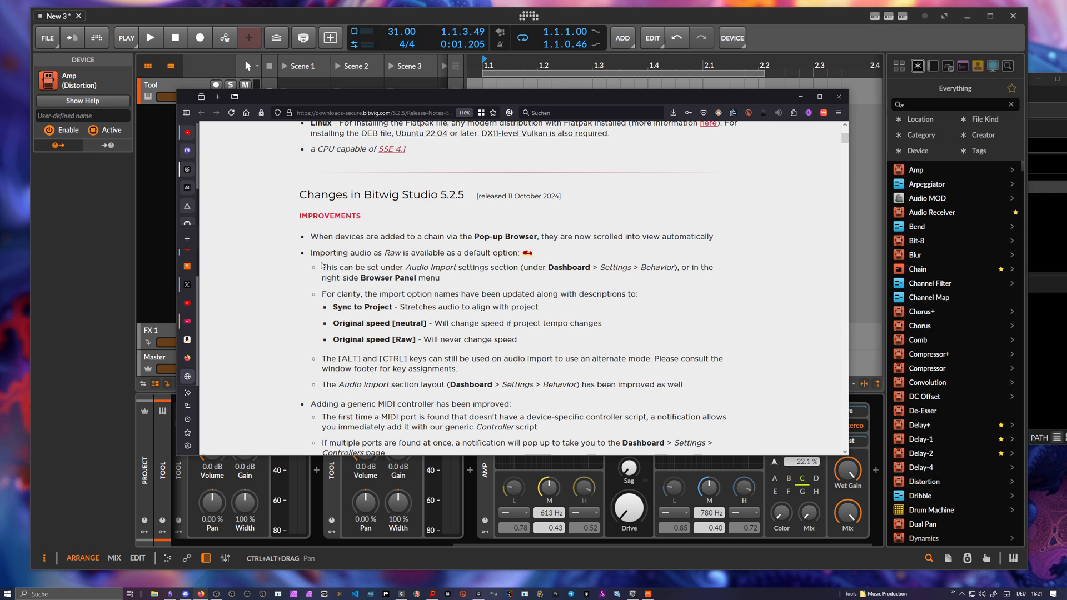
scroll(down, 3)
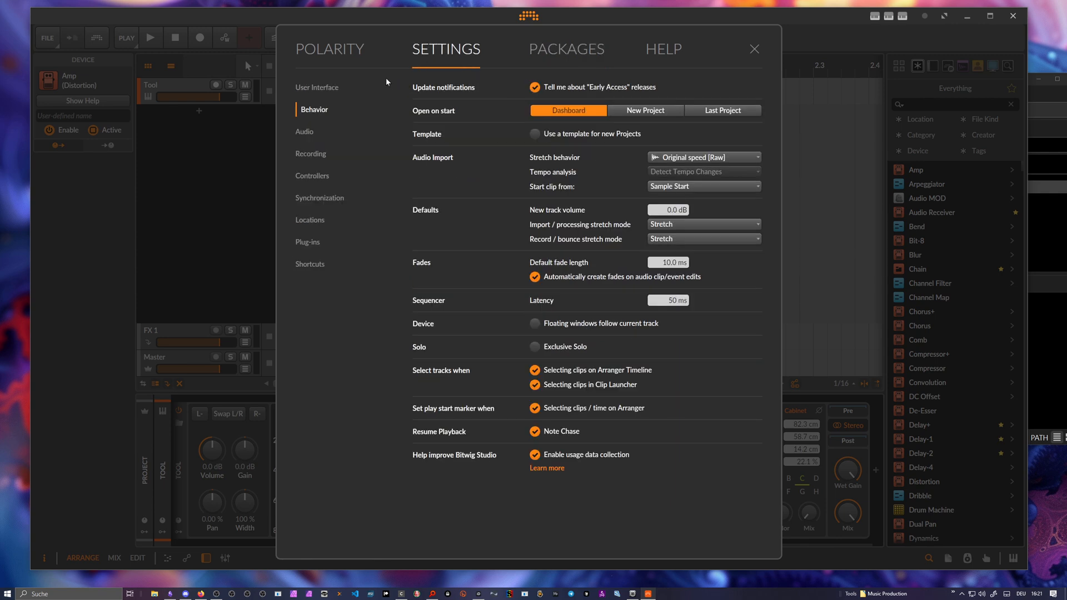
Step: Check the Import/processing and Record/bounce stretch mode defaults in Behavior settings
click(702, 224)
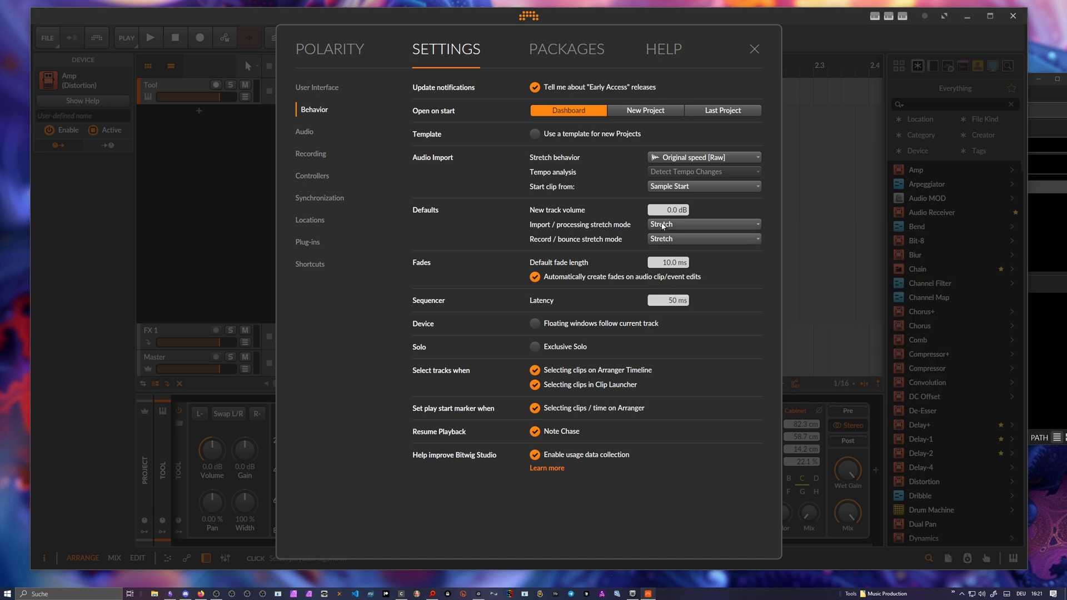
click(754, 49)
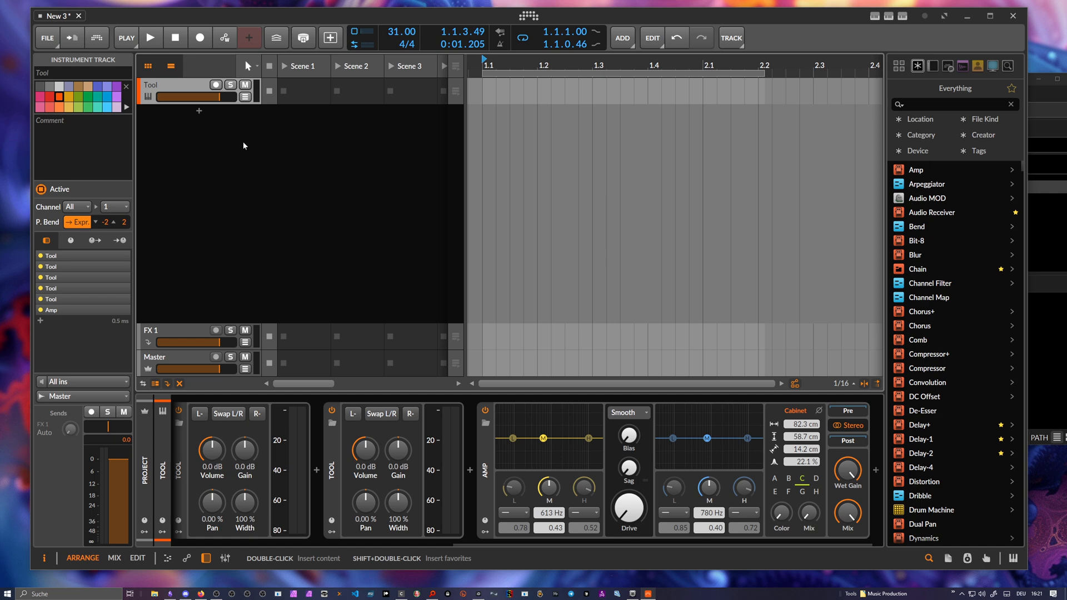
mouse_move(532, 267)
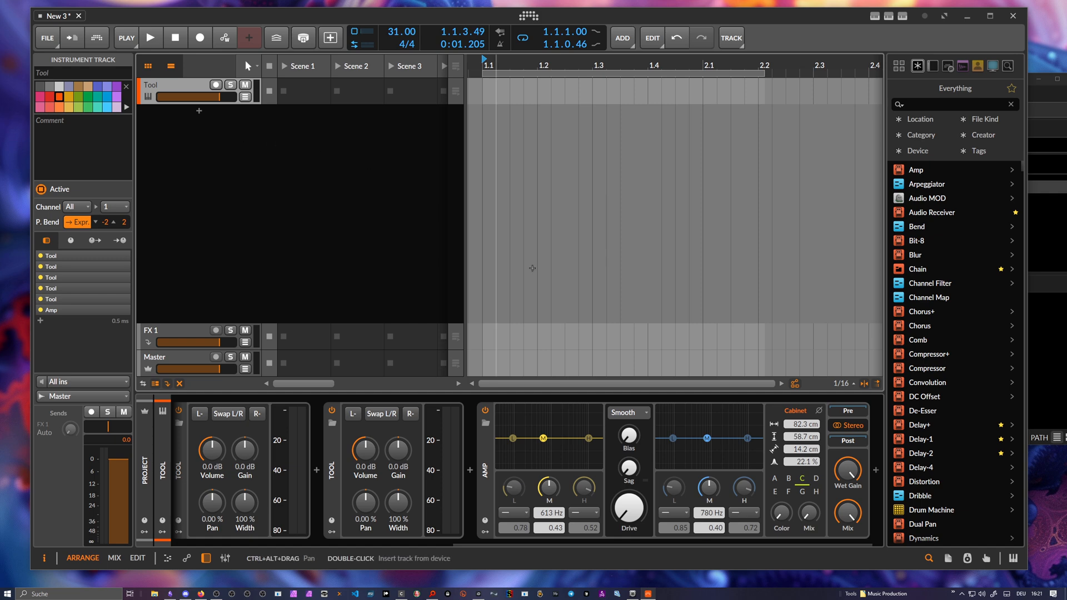